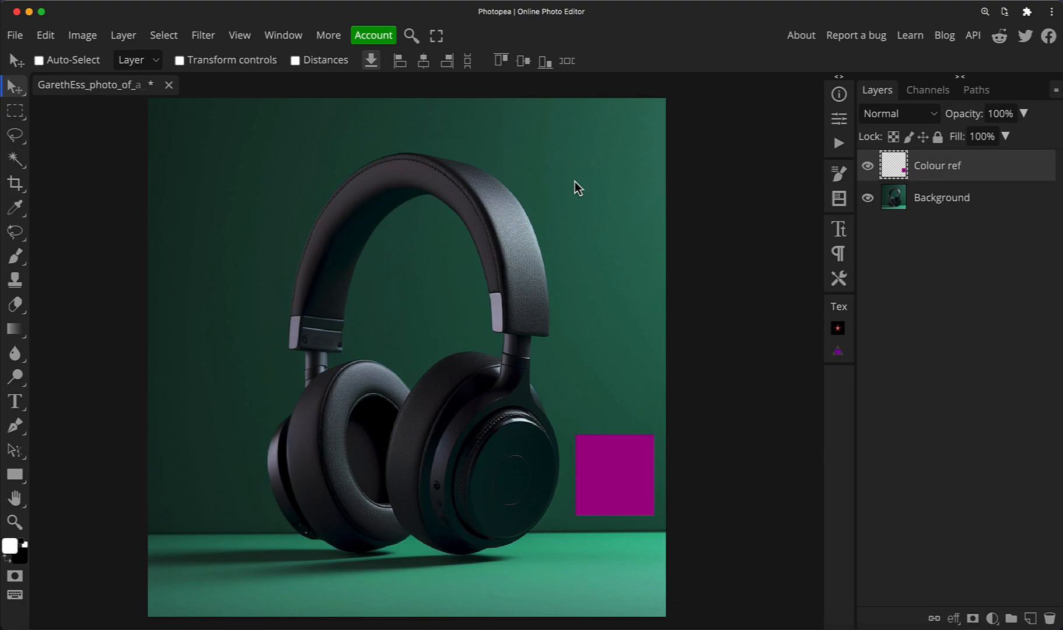
mouse_move(678, 113)
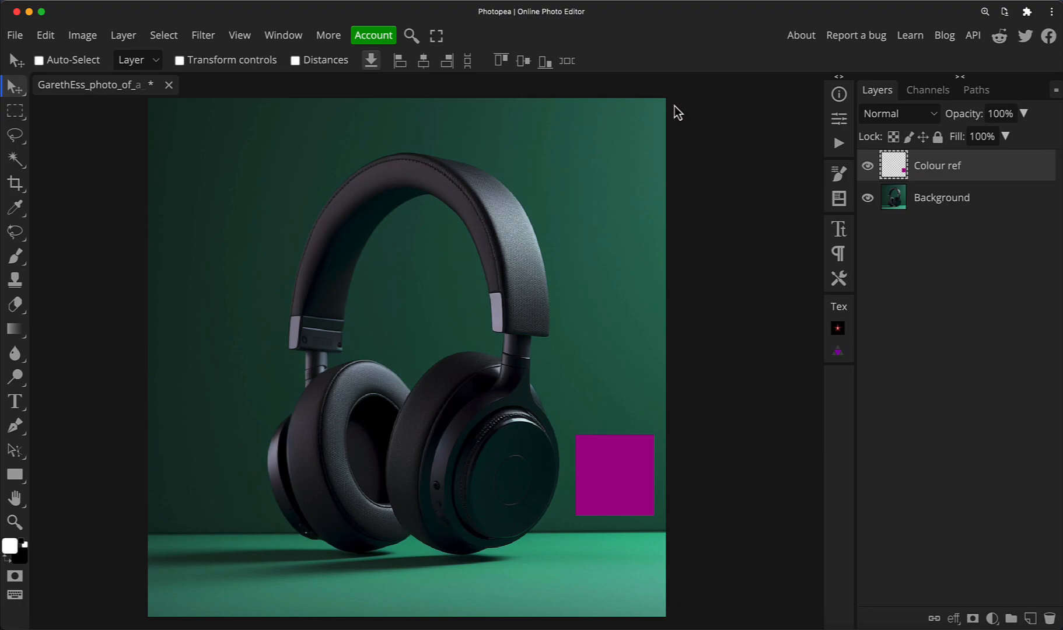
mouse_move(649, 144)
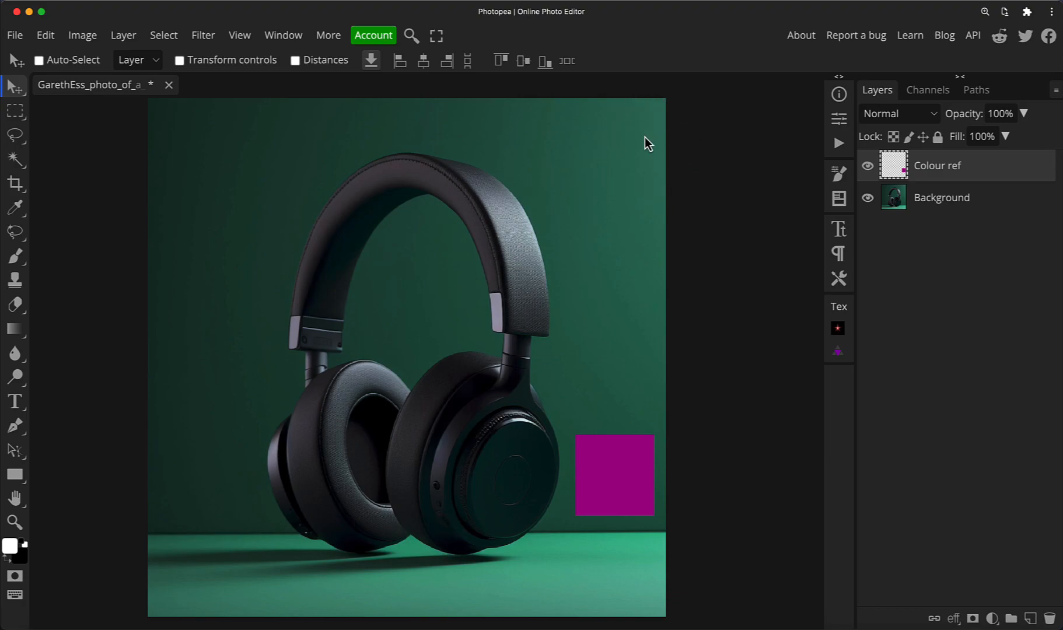
mouse_move(141, 556)
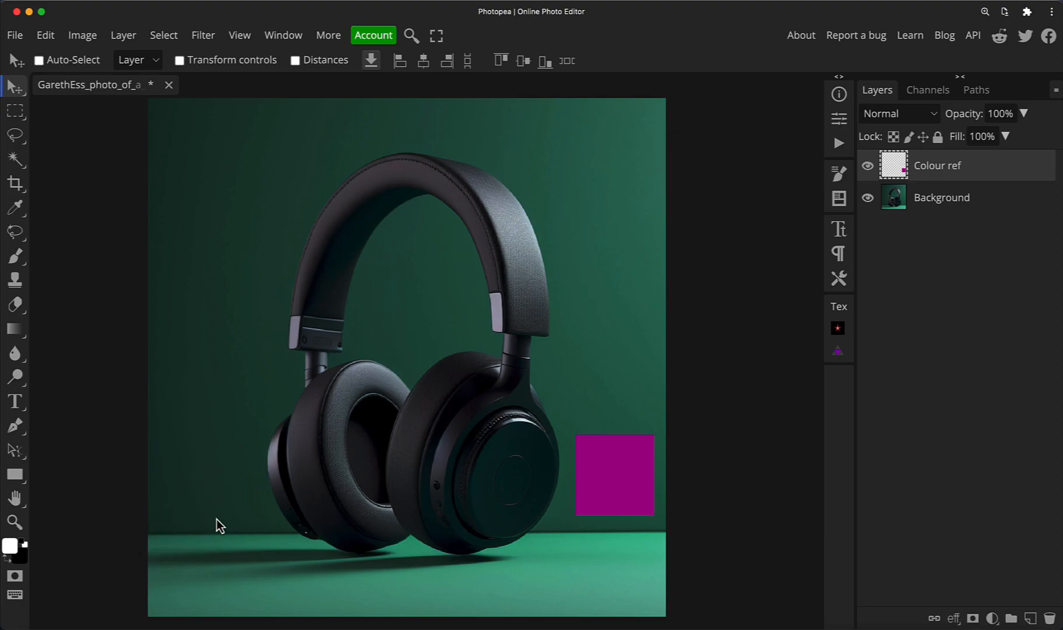
mouse_move(301, 536)
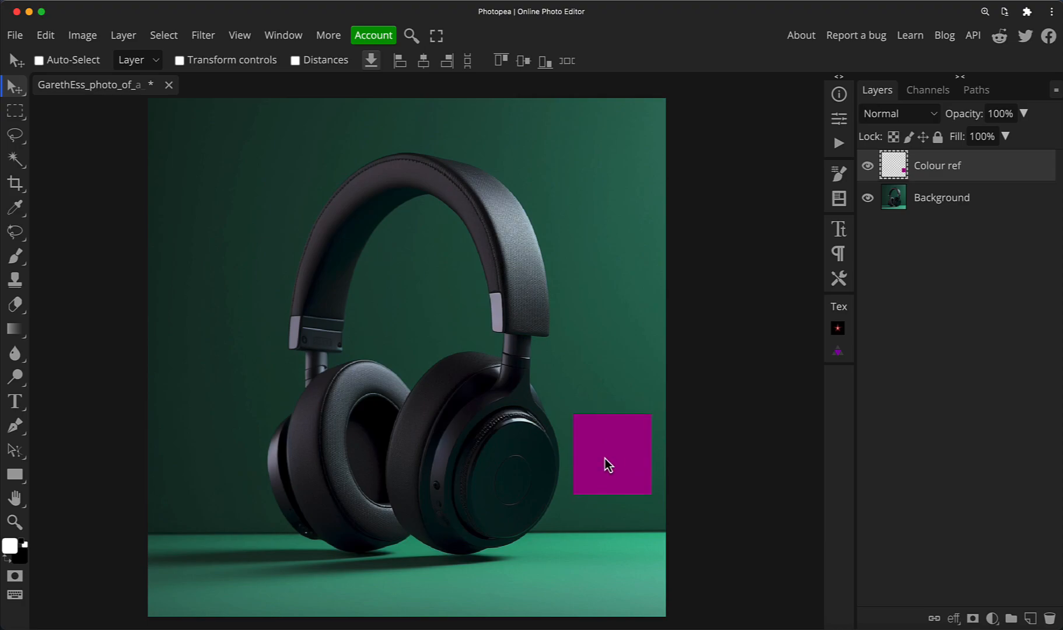
mouse_move(608, 440)
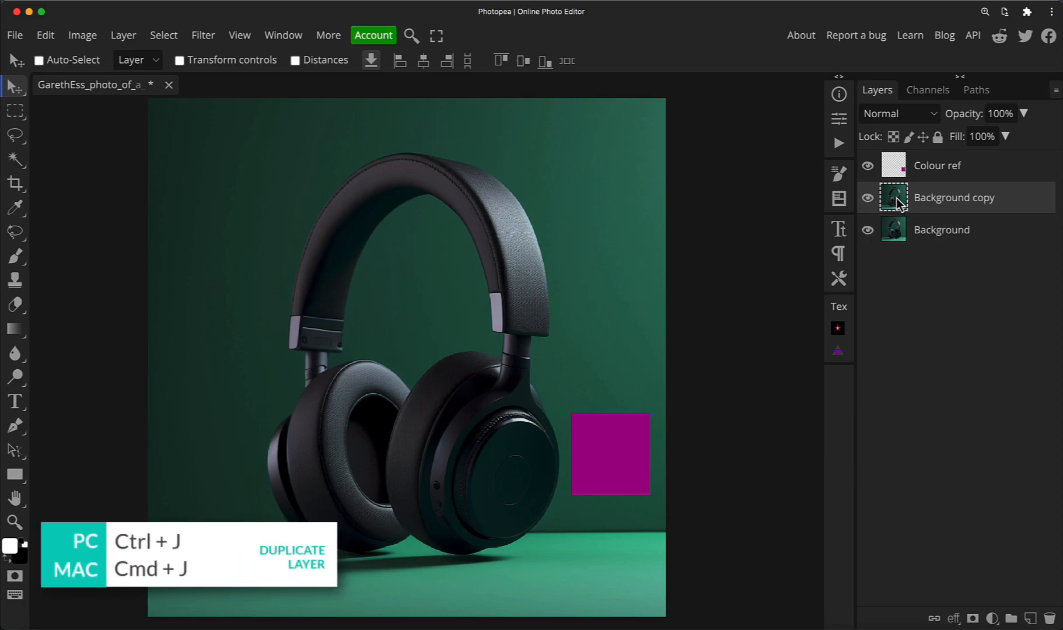
Step: Mask the duplicated layer to the selected headphones and hide the original Background layer
click(14, 159)
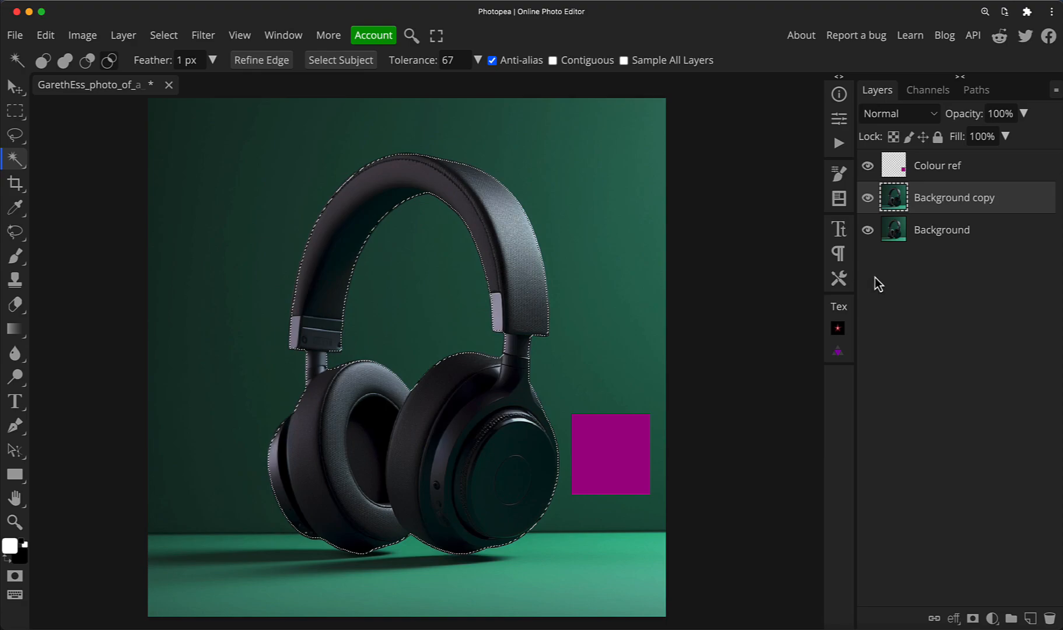
mouse_move(911, 472)
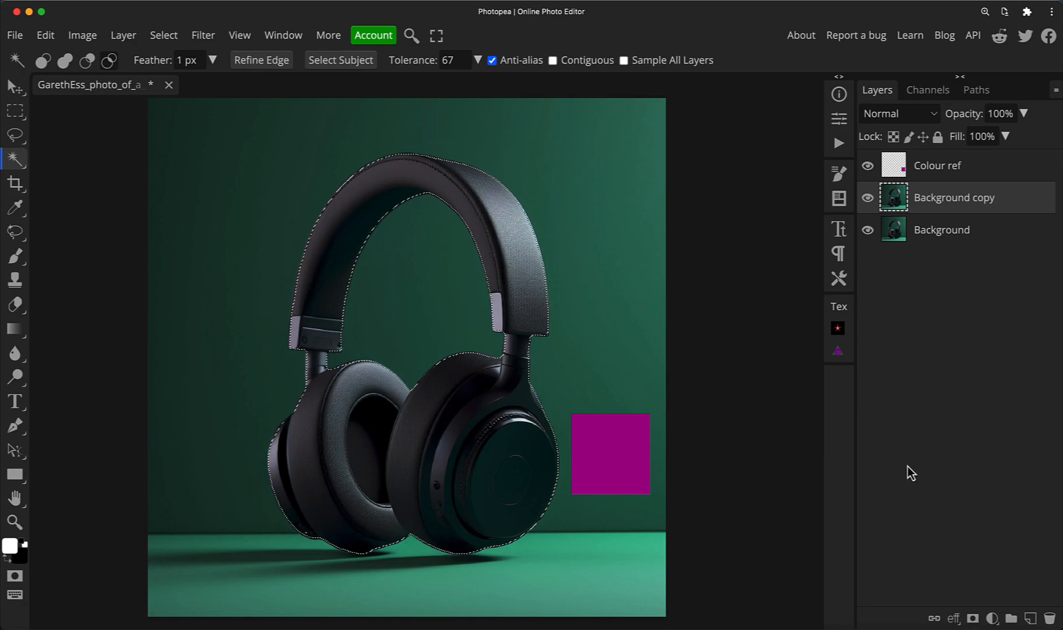
mouse_move(976, 621)
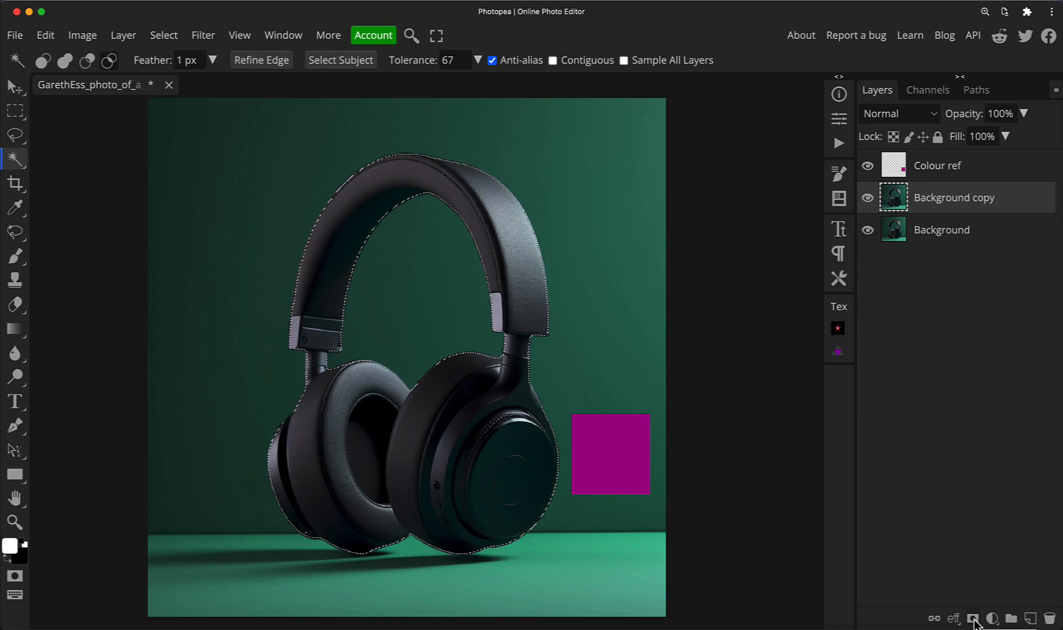
click(971, 618)
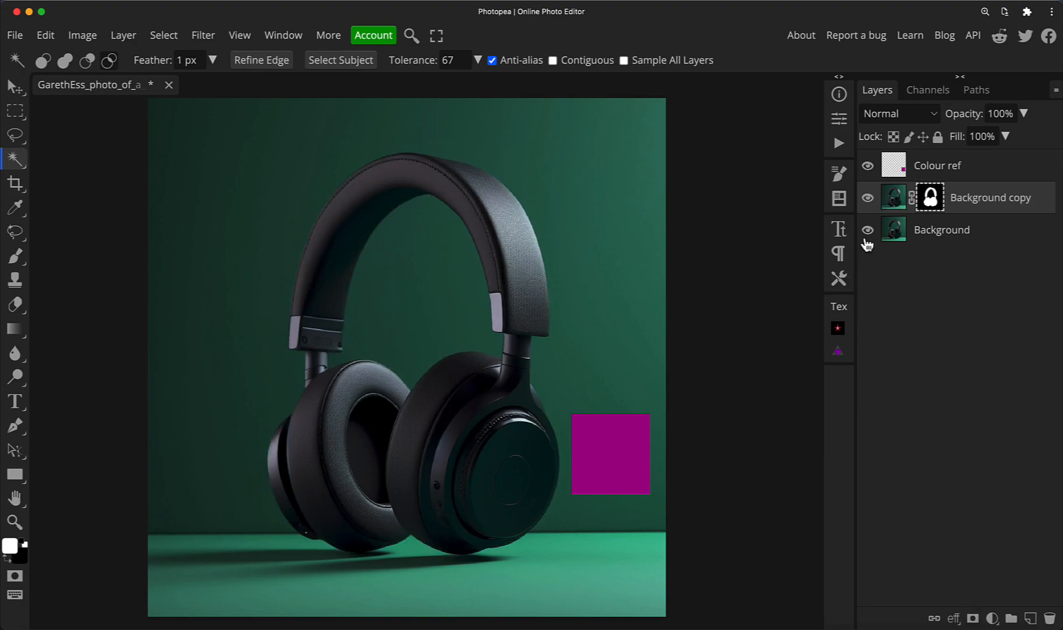
click(867, 229)
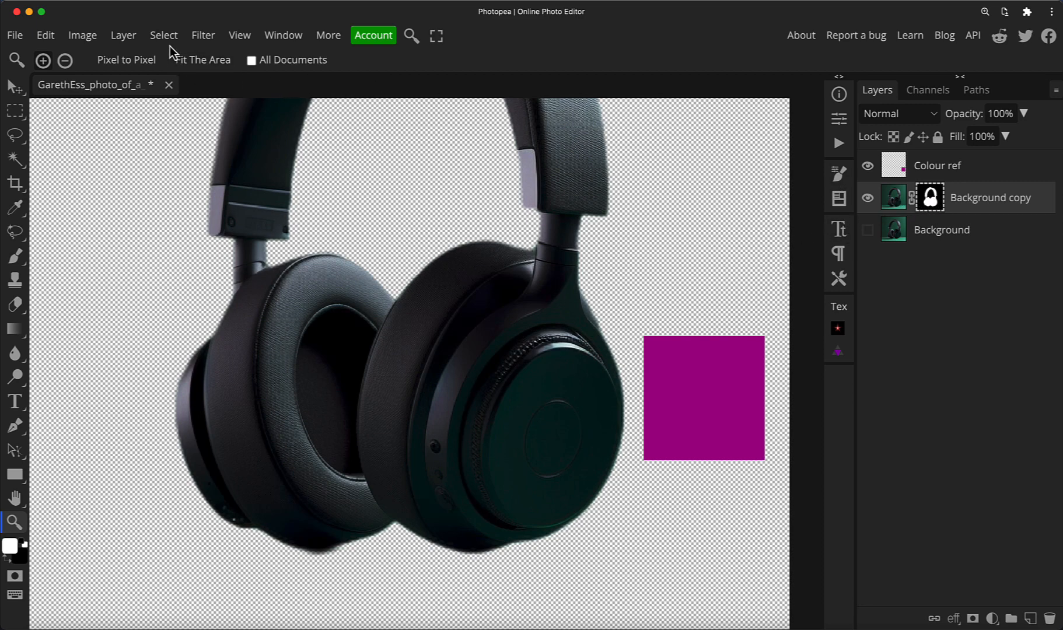
Step: Apply Unsharp Mask to the headphone copy: Amount 161%, Radius 6.6 px, Threshold 0
click(201, 34)
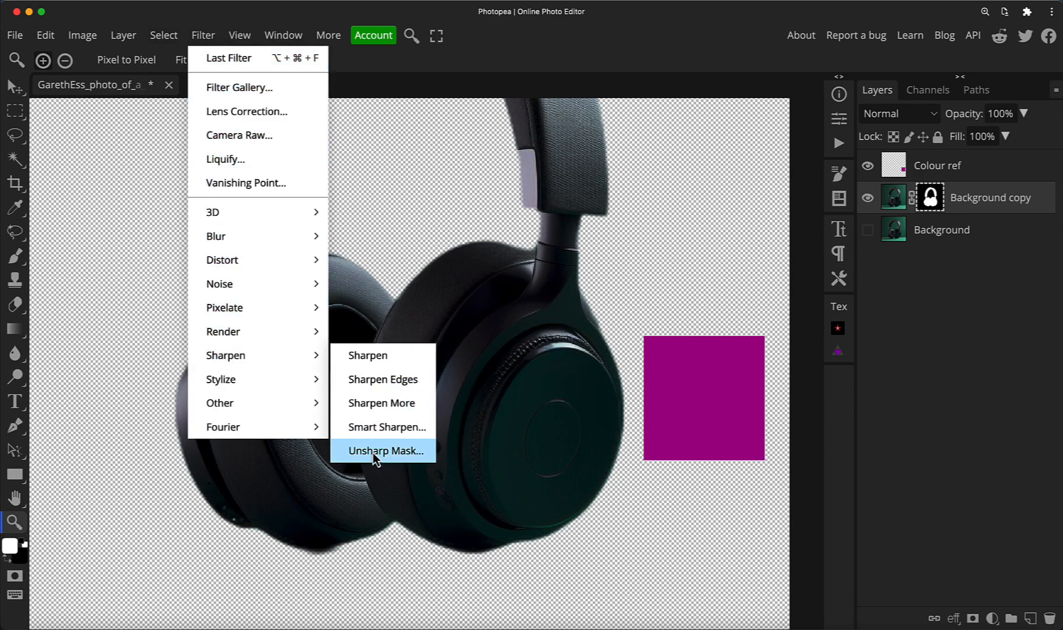
click(386, 450)
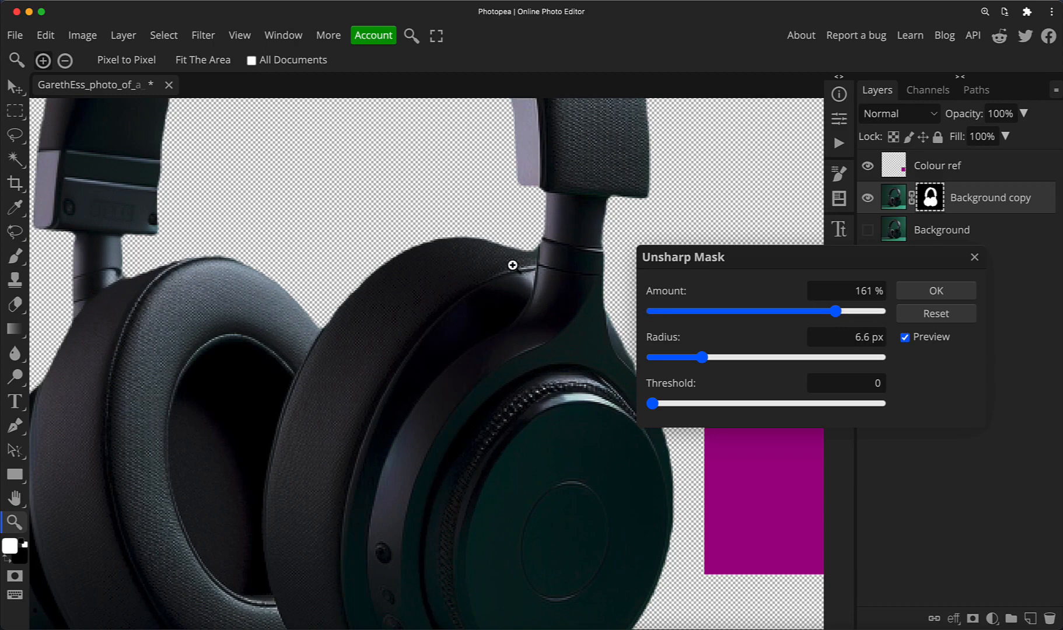
mouse_move(335, 414)
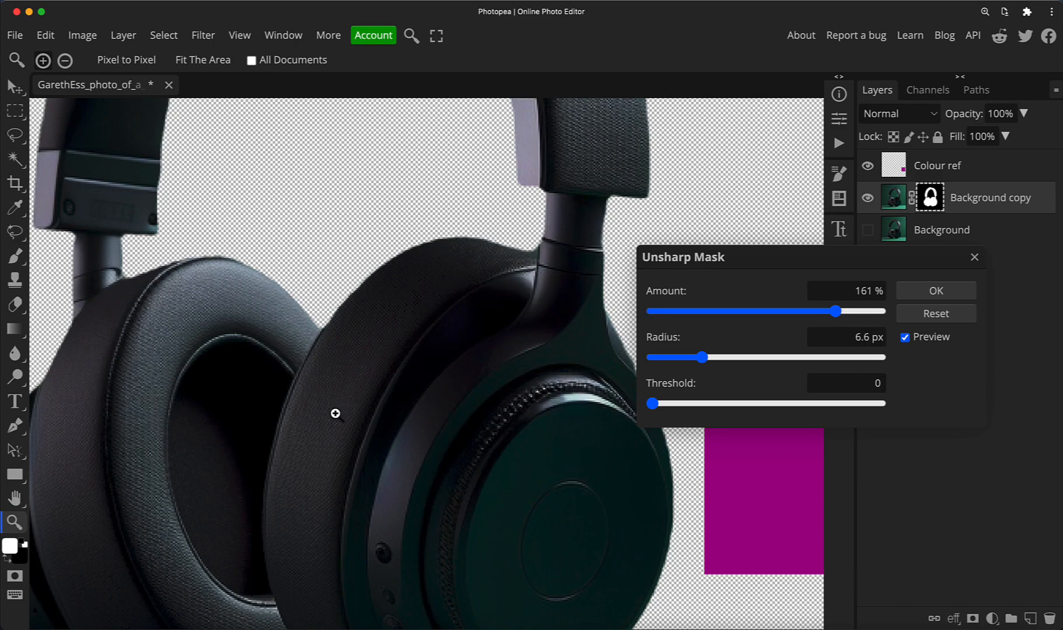
click(935, 291)
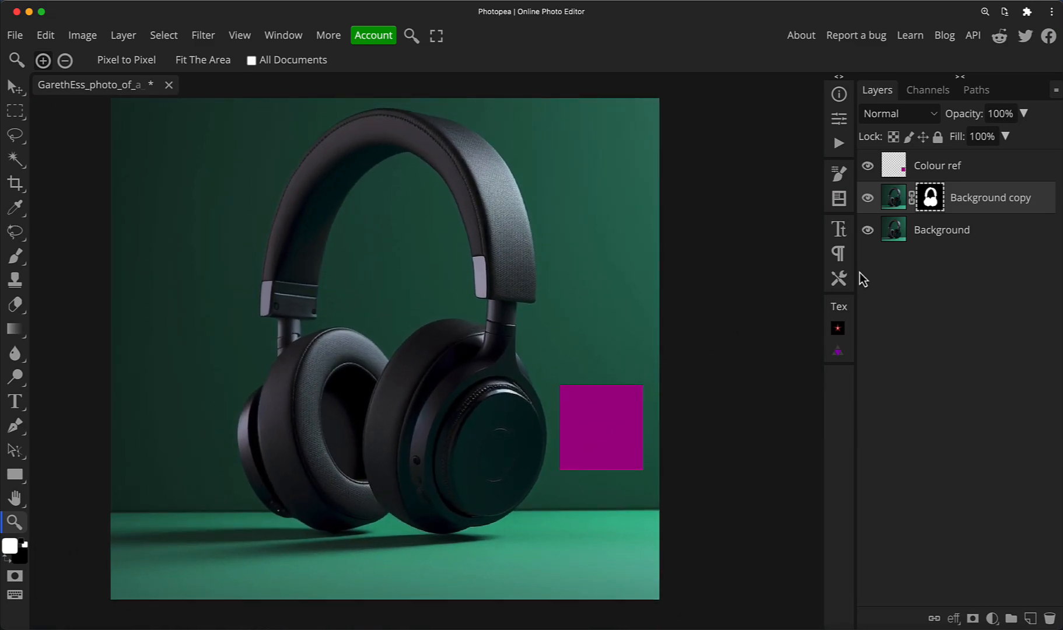
mouse_move(895, 231)
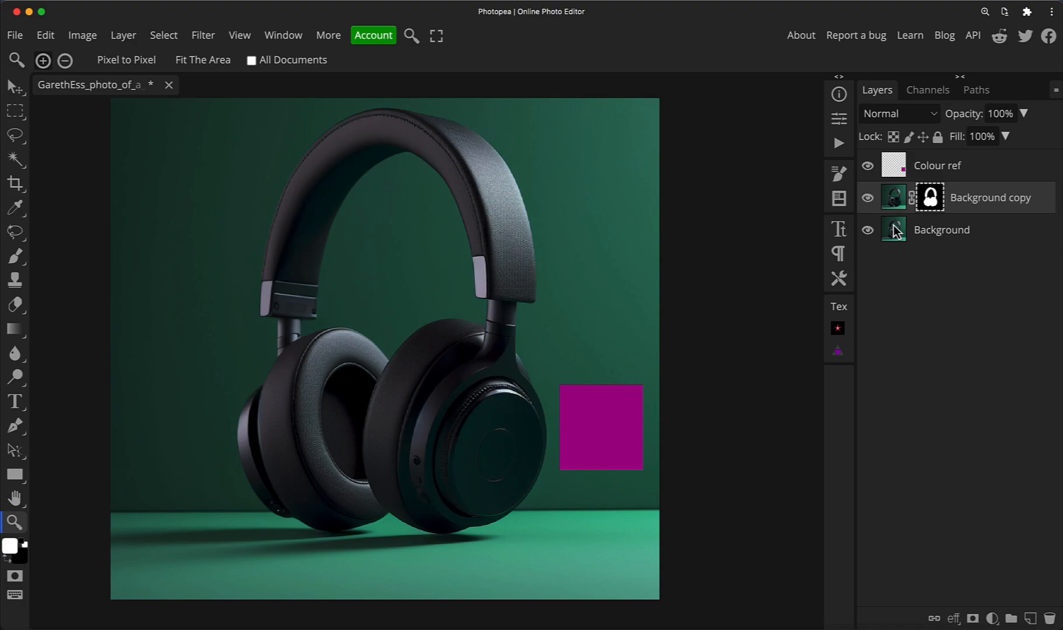
Step: Create a layer group named 'Colour Change' directly above the Background layer
click(941, 229)
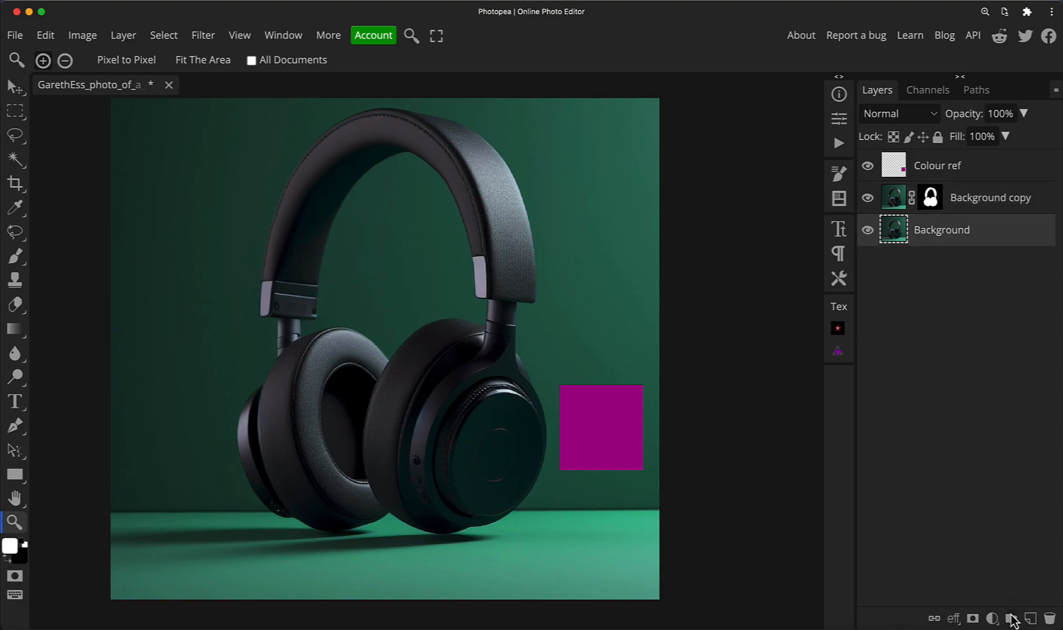
click(1011, 618)
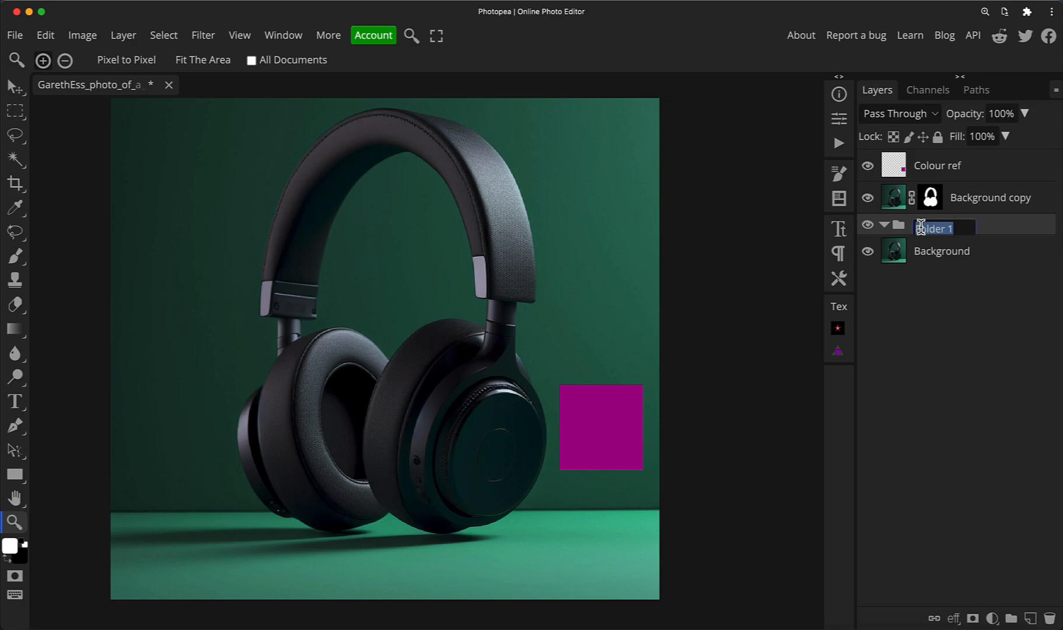
text(Colour Change)
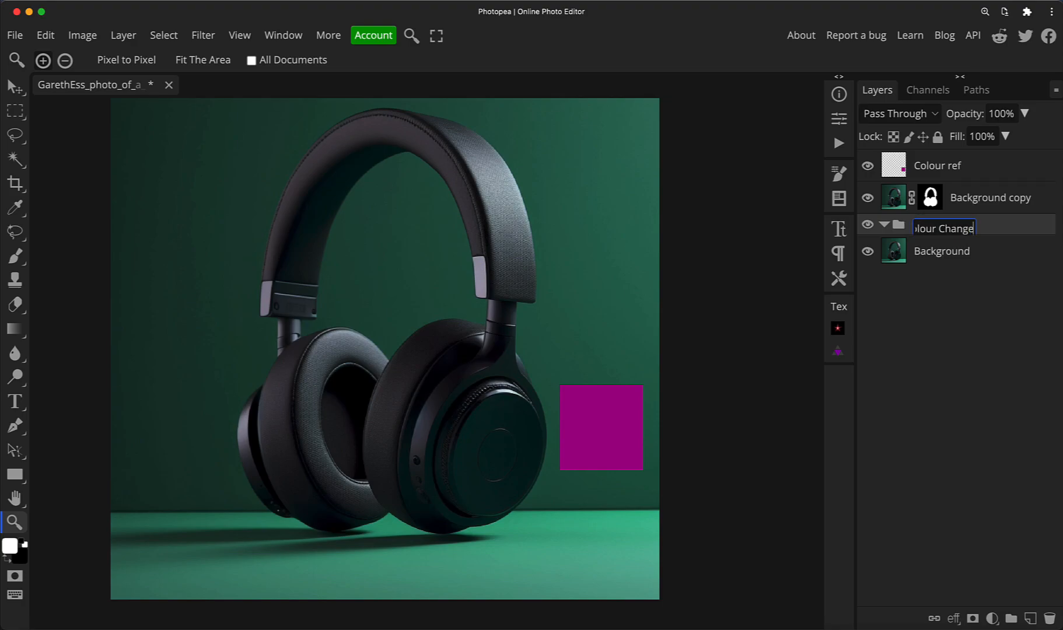
key(Return)
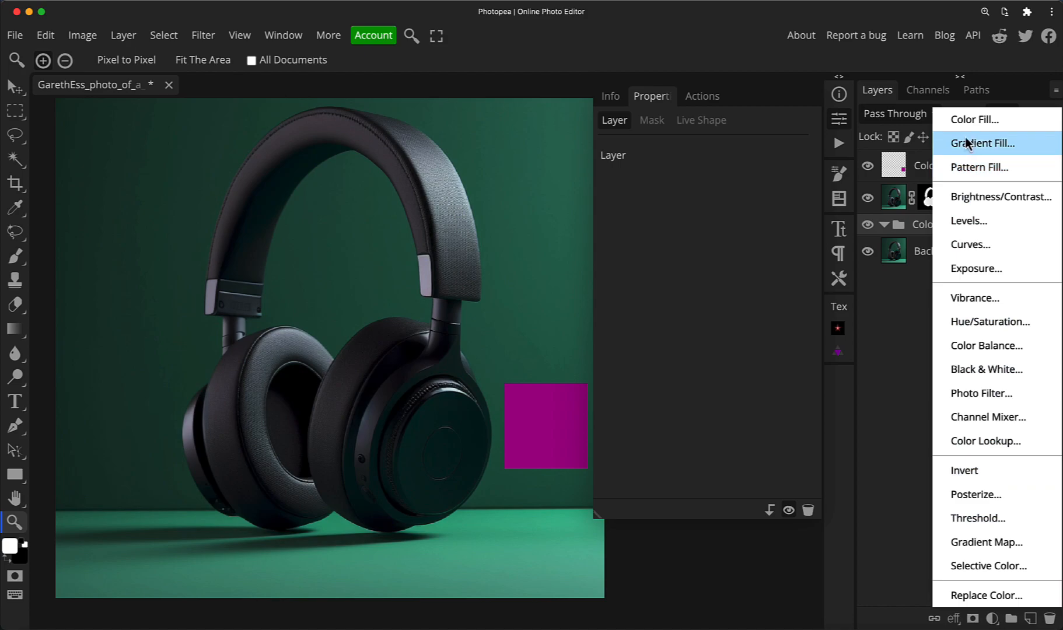
Step: Add a magenta colour fill layer blended in Hue mode
click(975, 120)
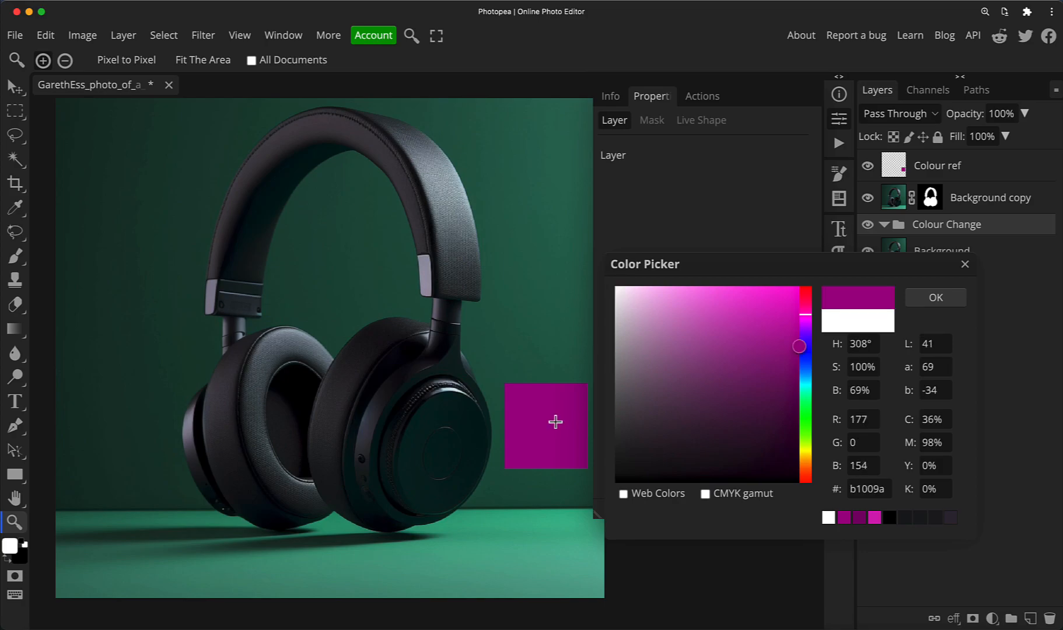
mouse_move(555, 401)
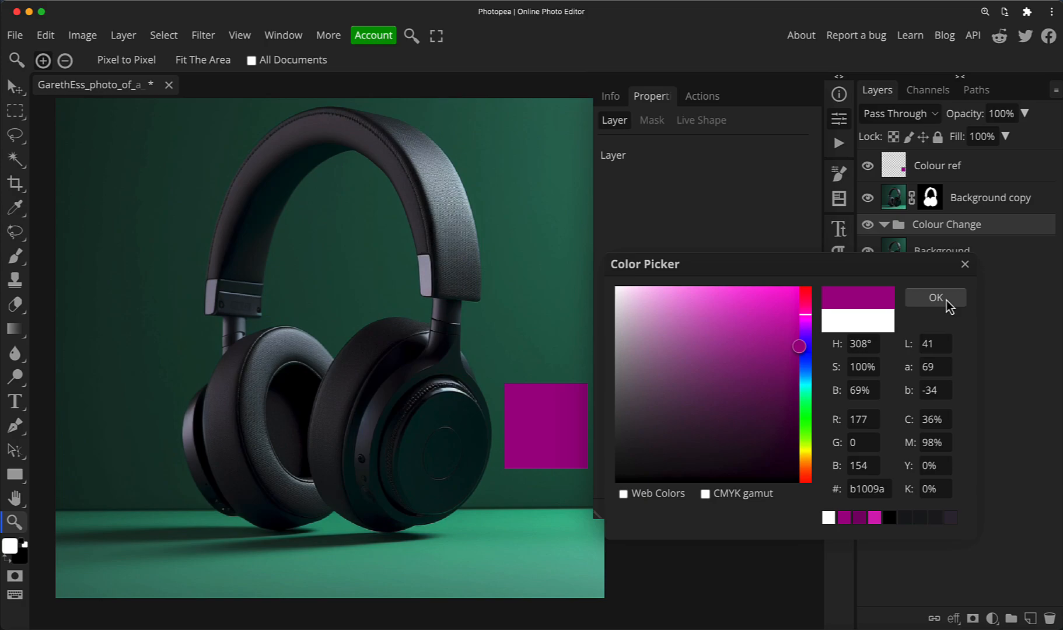
click(935, 297)
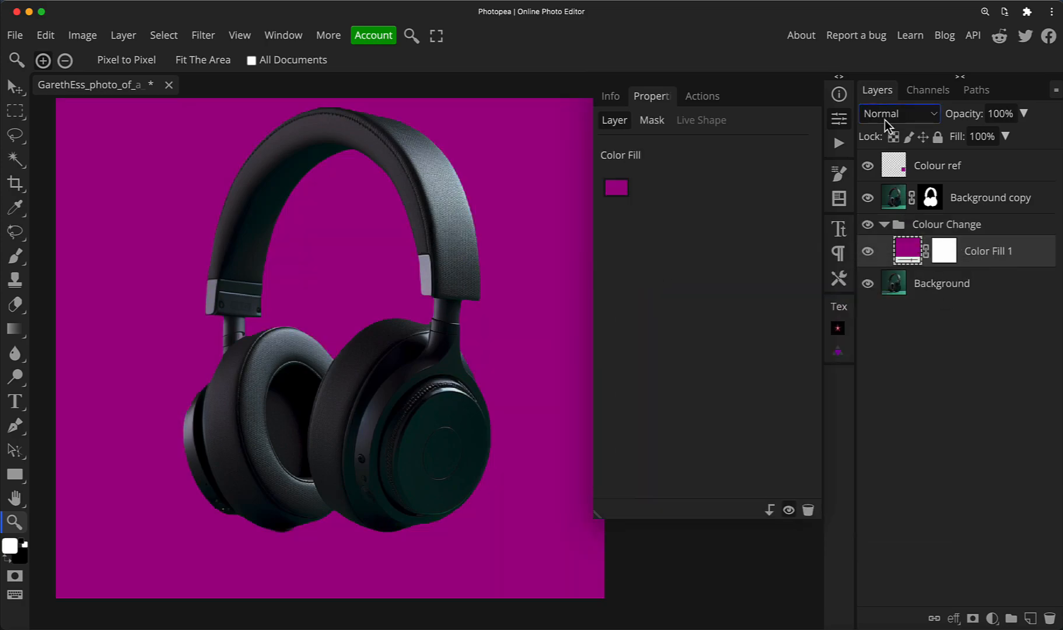
click(898, 113)
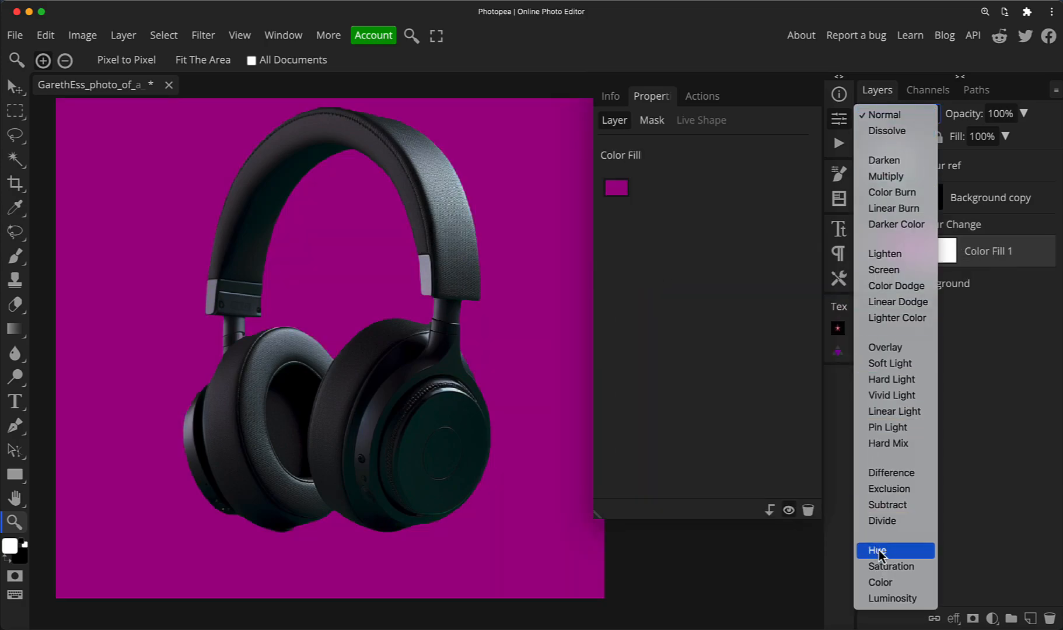
click(878, 550)
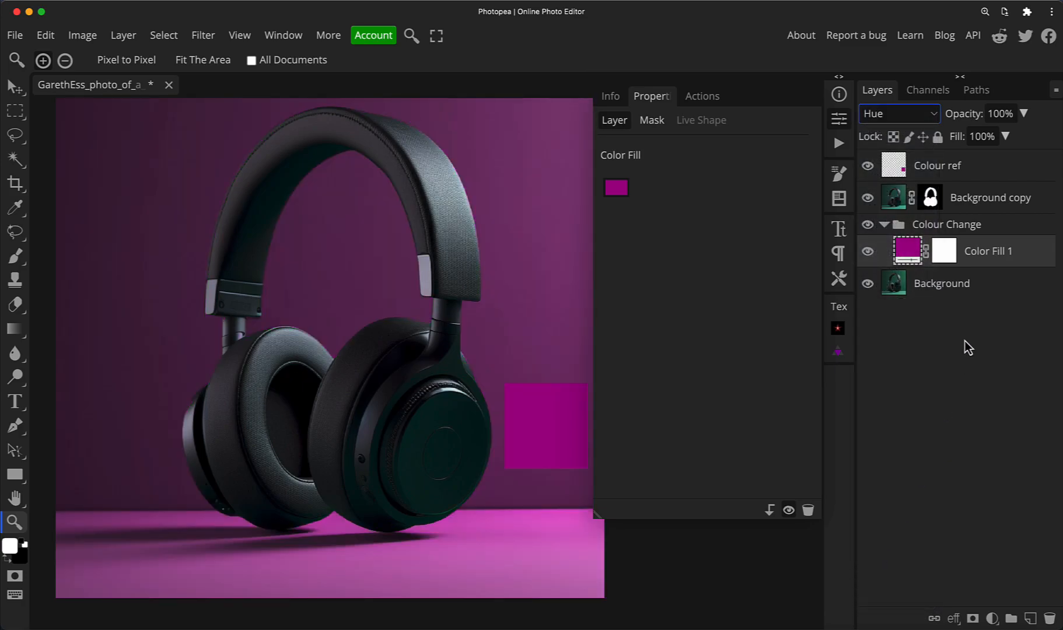
mouse_move(945, 255)
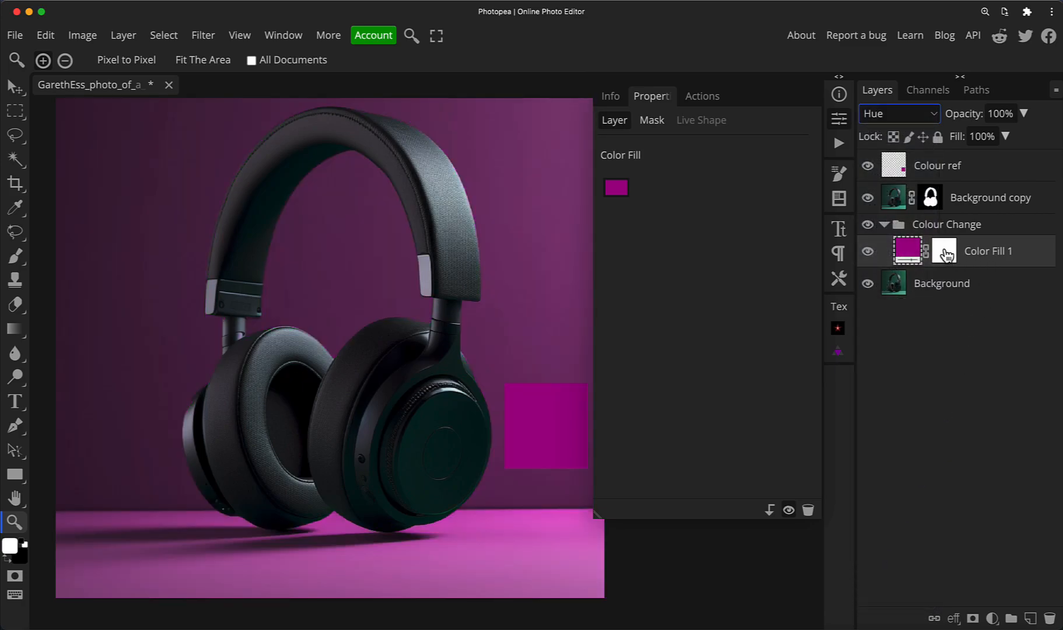
Step: Rename the fill layer 'Hue', compare Color blending, then keep Hue mode
double_click(987, 252)
text(Hue)
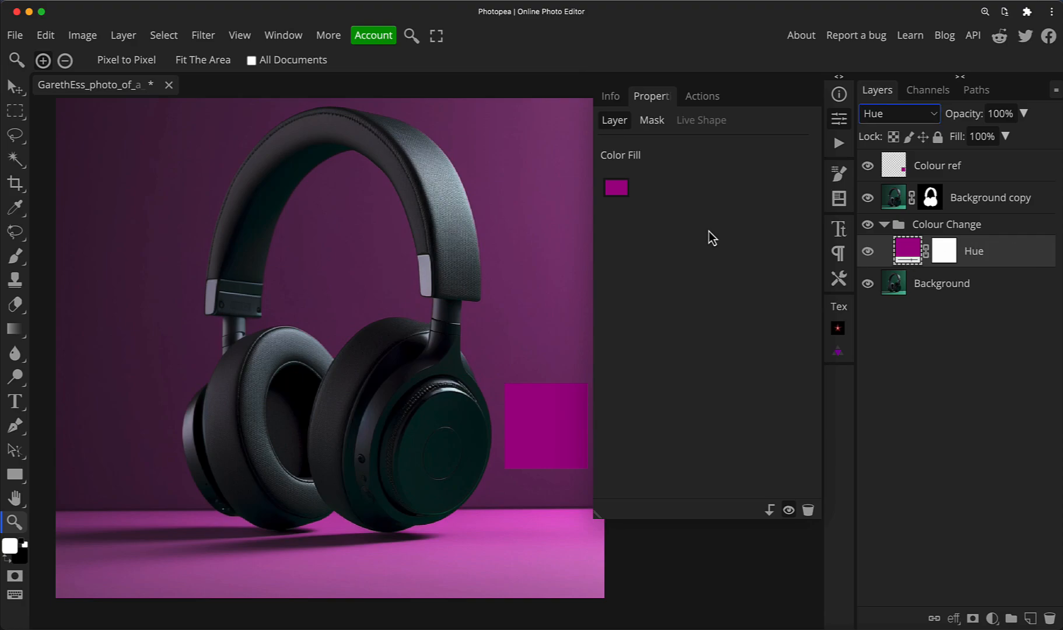
mouse_move(753, 215)
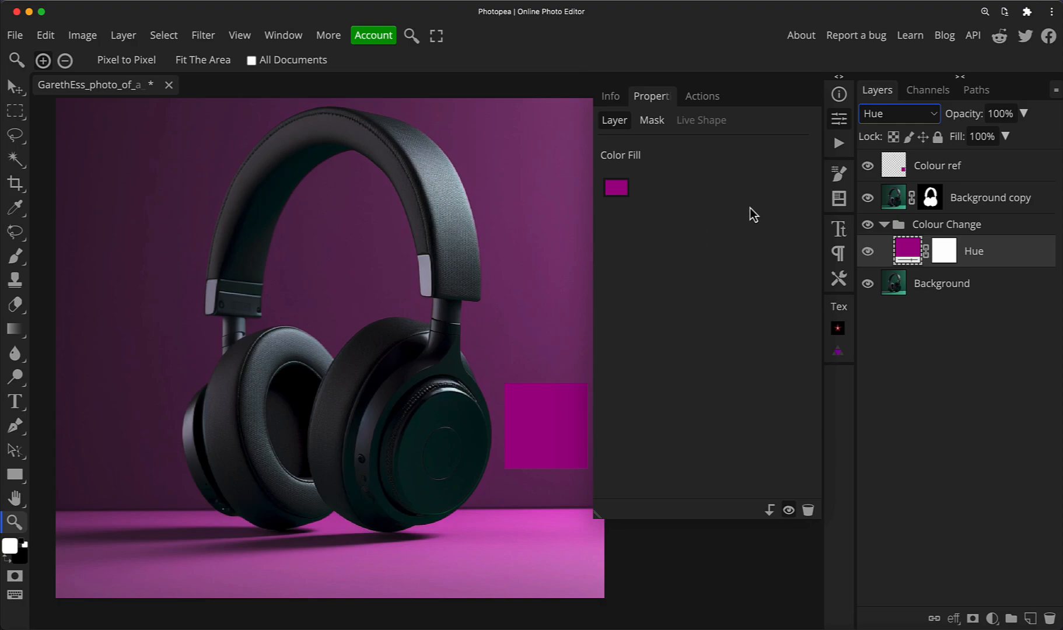
click(899, 113)
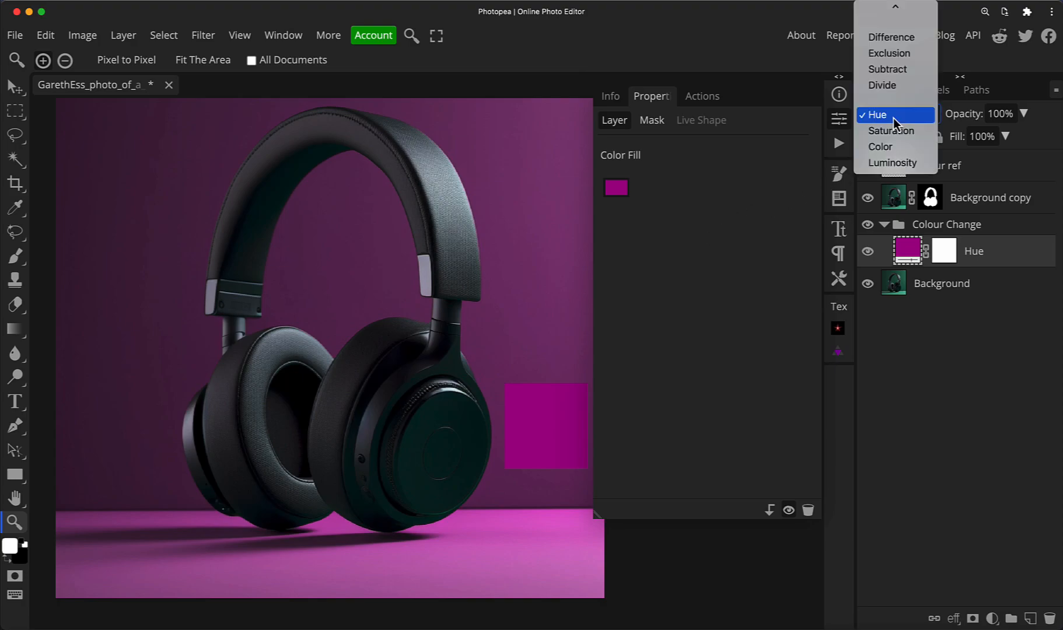
click(880, 147)
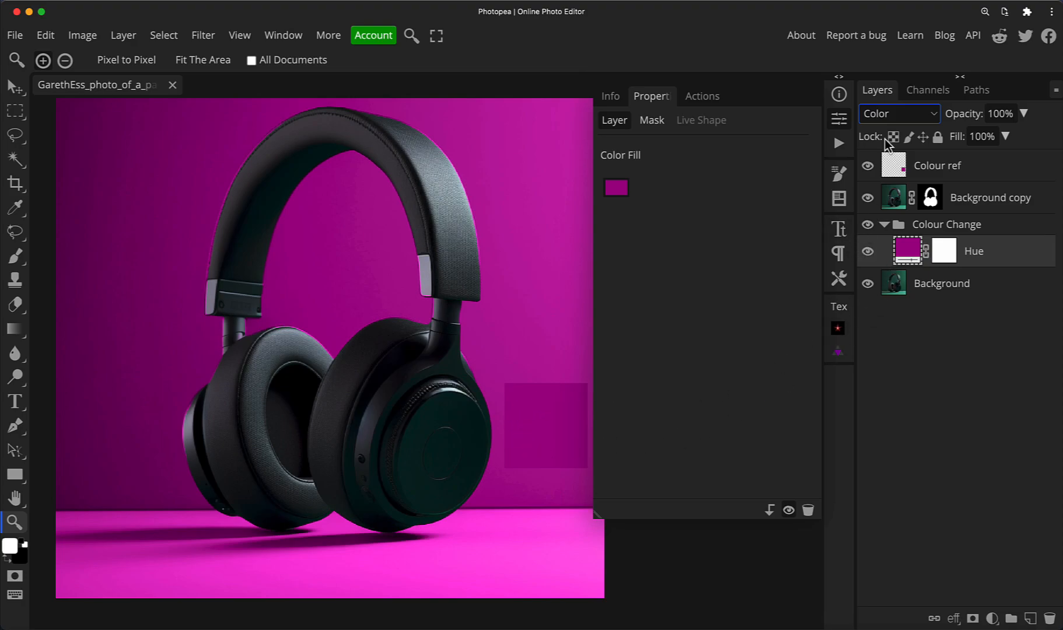
click(899, 113)
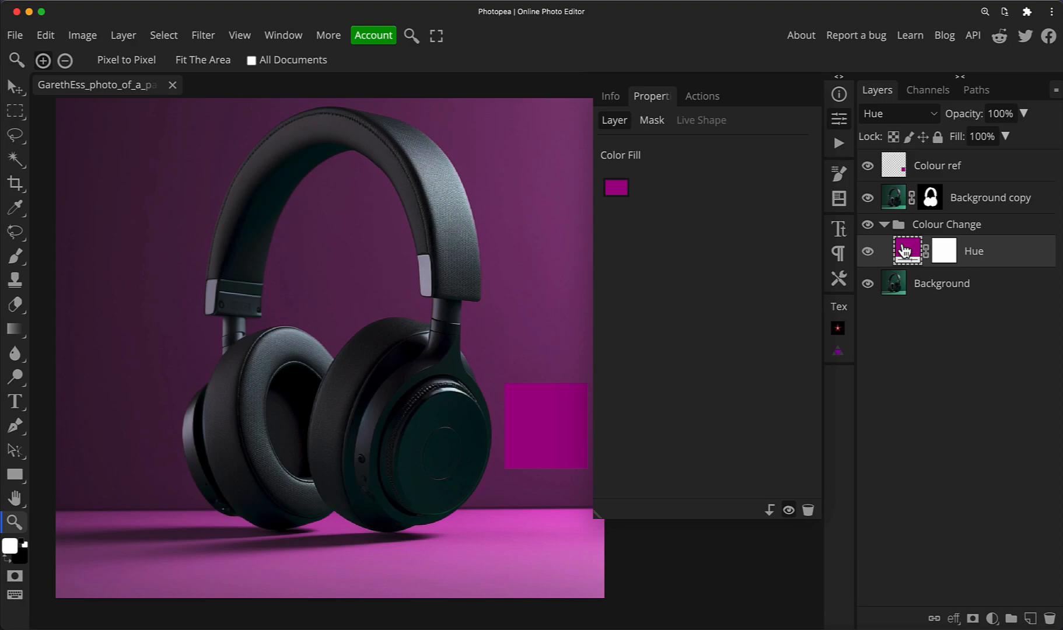
click(992, 618)
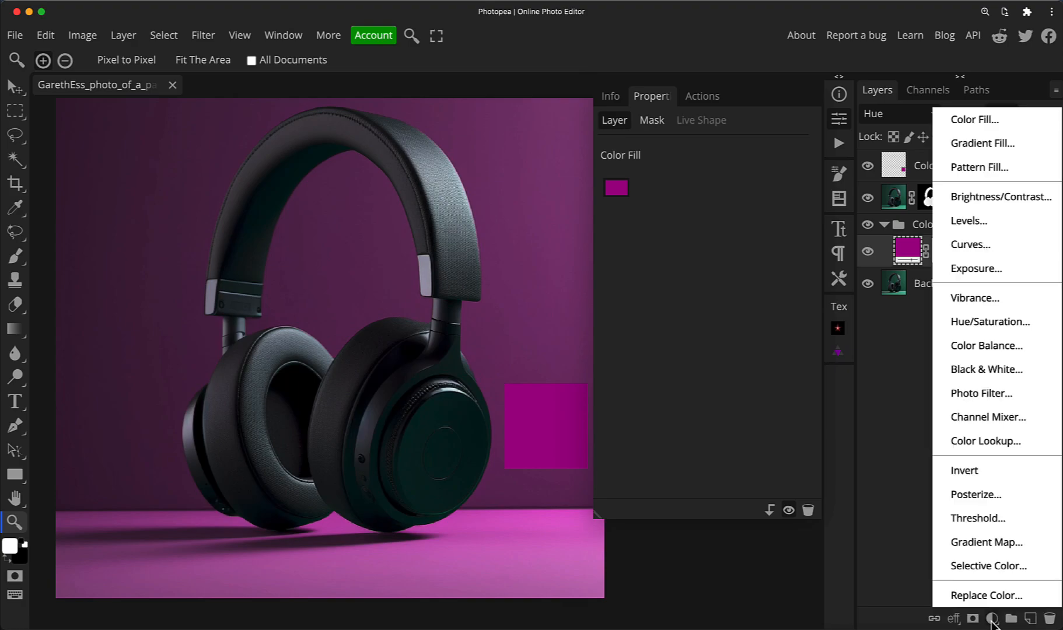
mouse_move(970, 245)
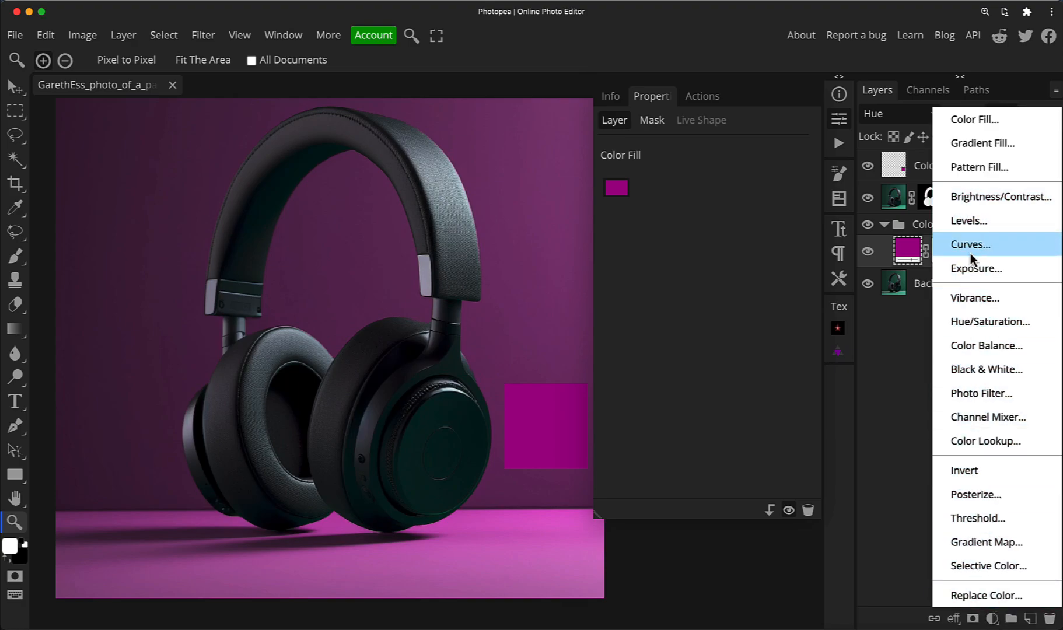
Step: Add a Curves adjustment layer and resample the Hue fill colour from the magenta reference square
click(989, 321)
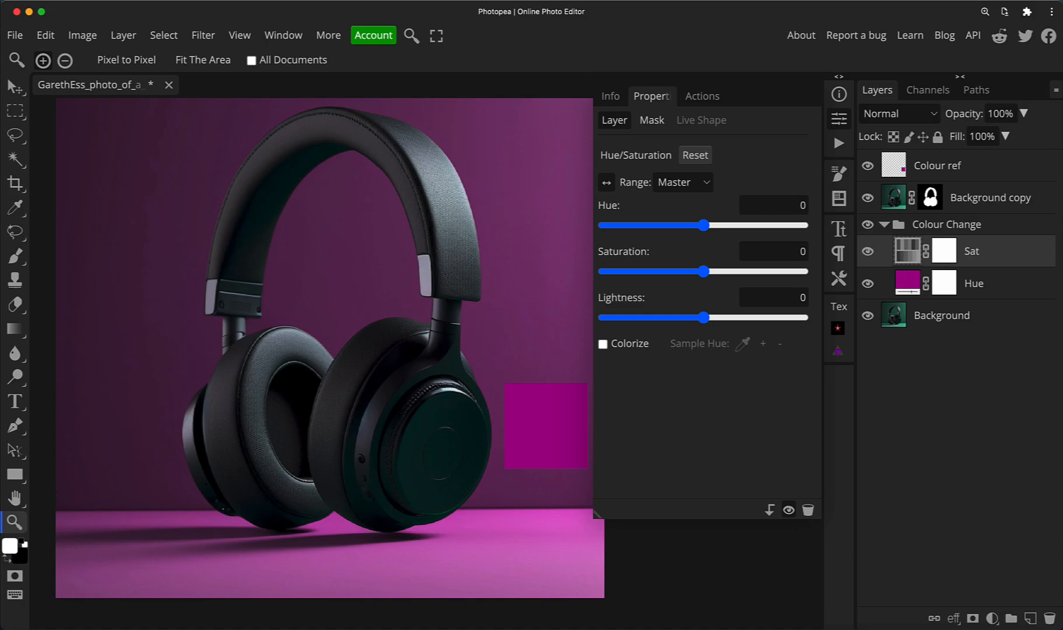
click(974, 283)
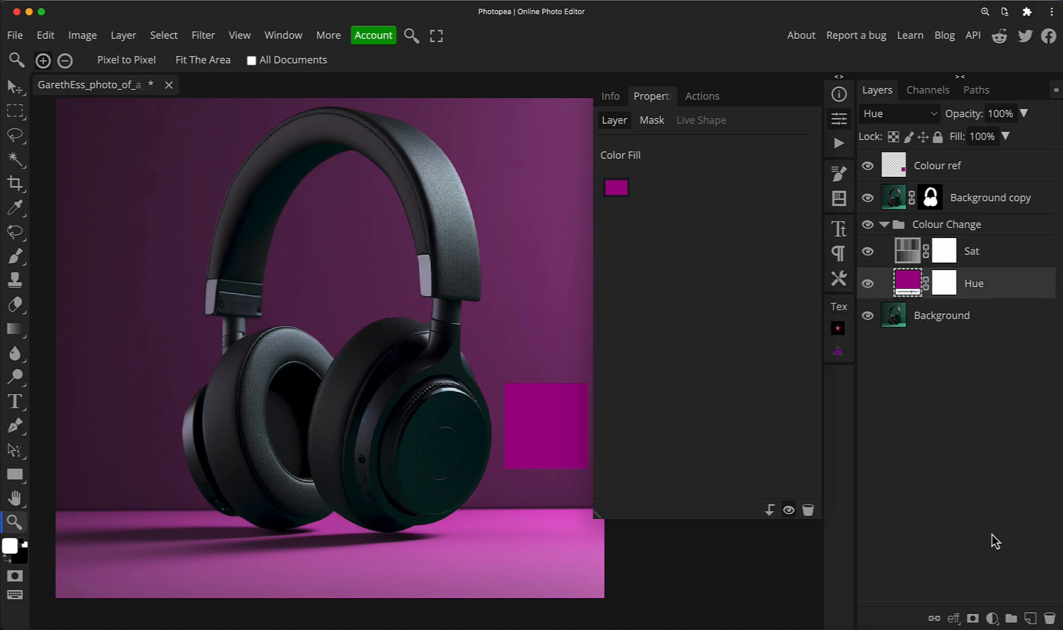
click(991, 618)
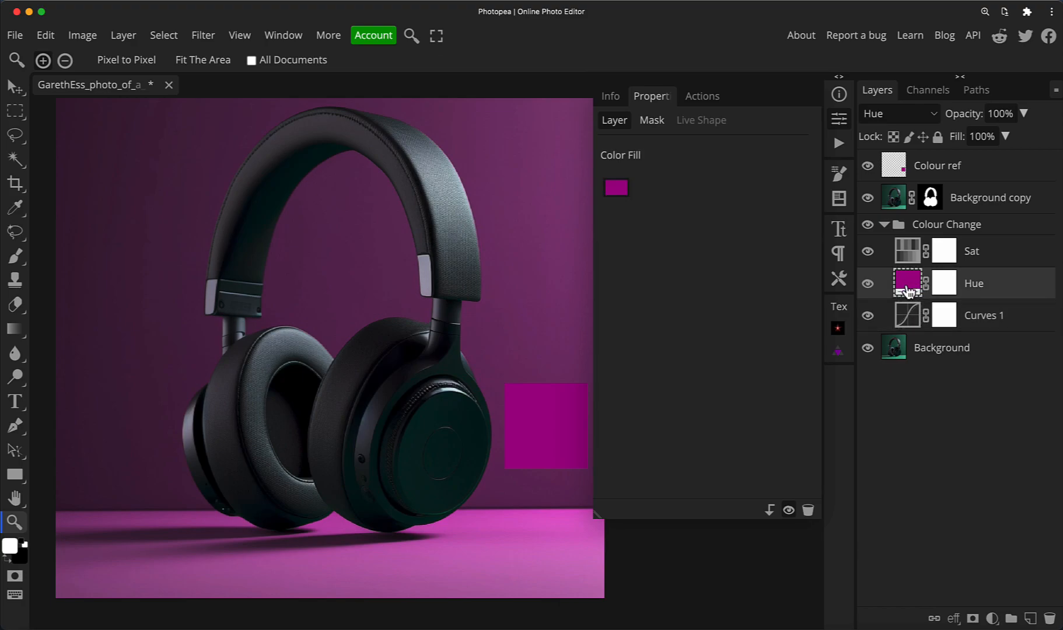
click(614, 188)
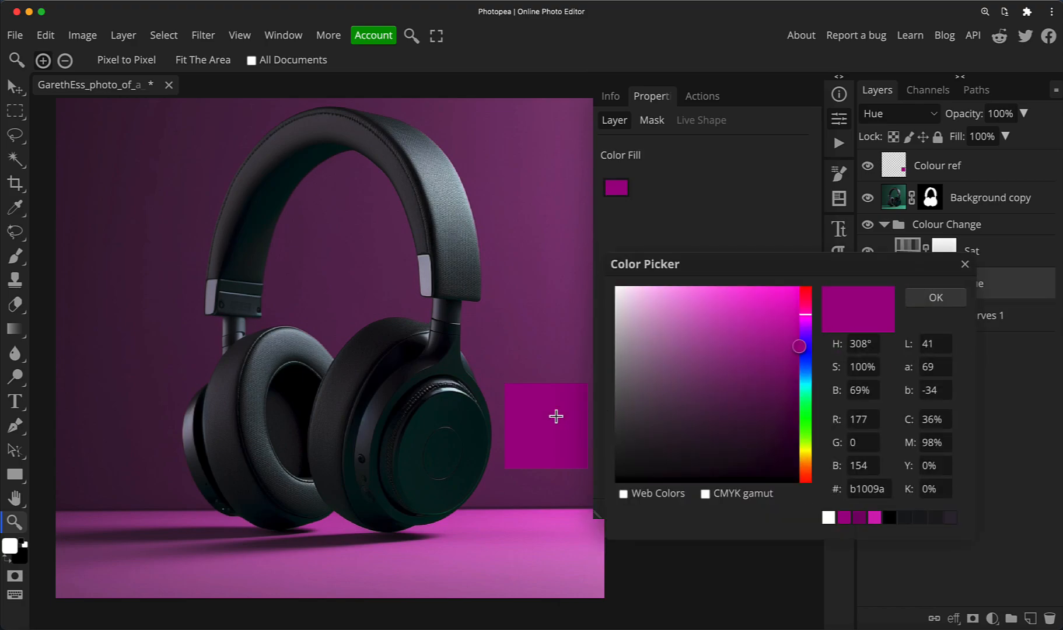
click(937, 297)
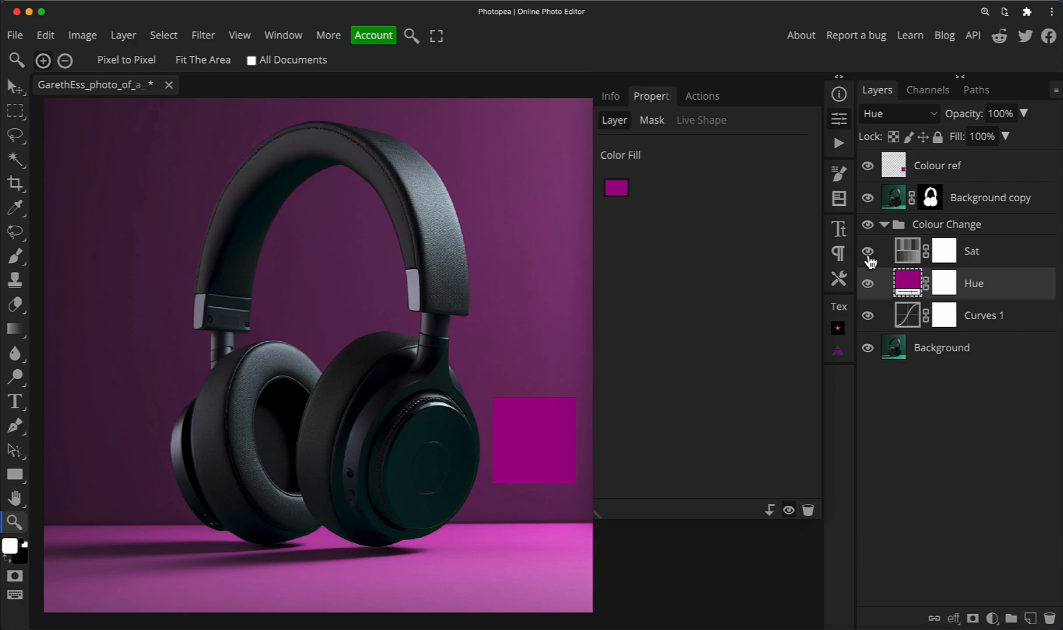
Step: Hide the Sat adjustment layer and select it in the Layers panel
click(867, 250)
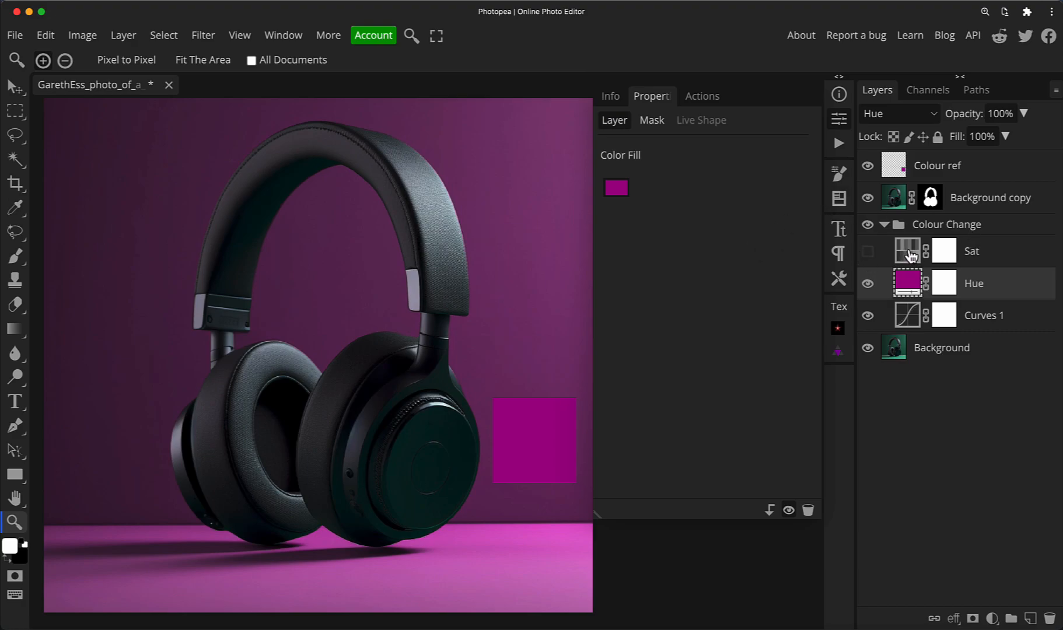
click(908, 250)
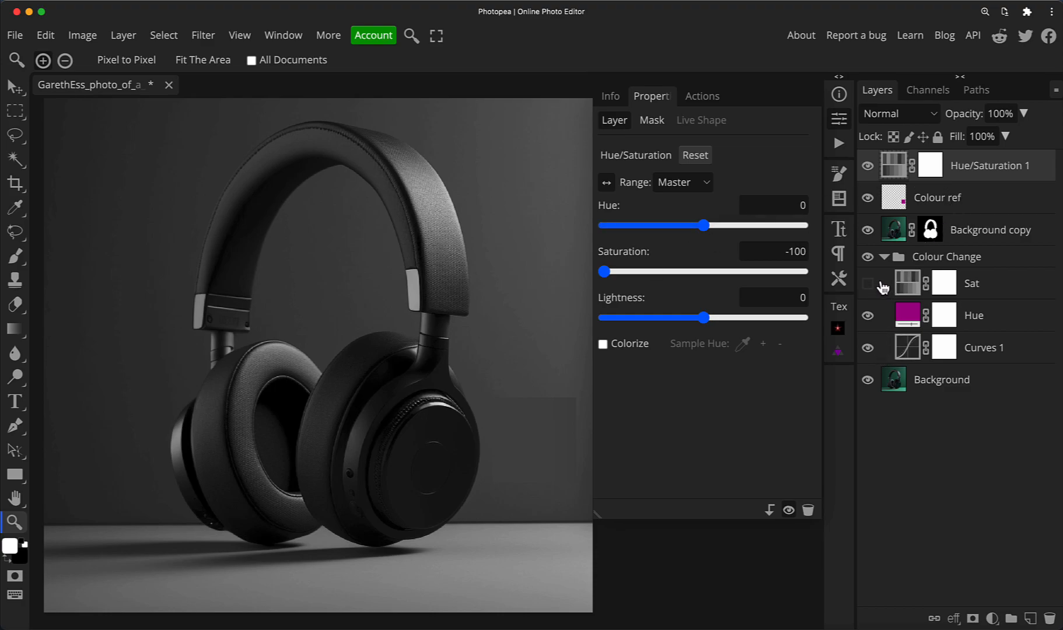
Step: Select Curves 1 and show its RGB curve settings for the 143-to-137 point
click(868, 283)
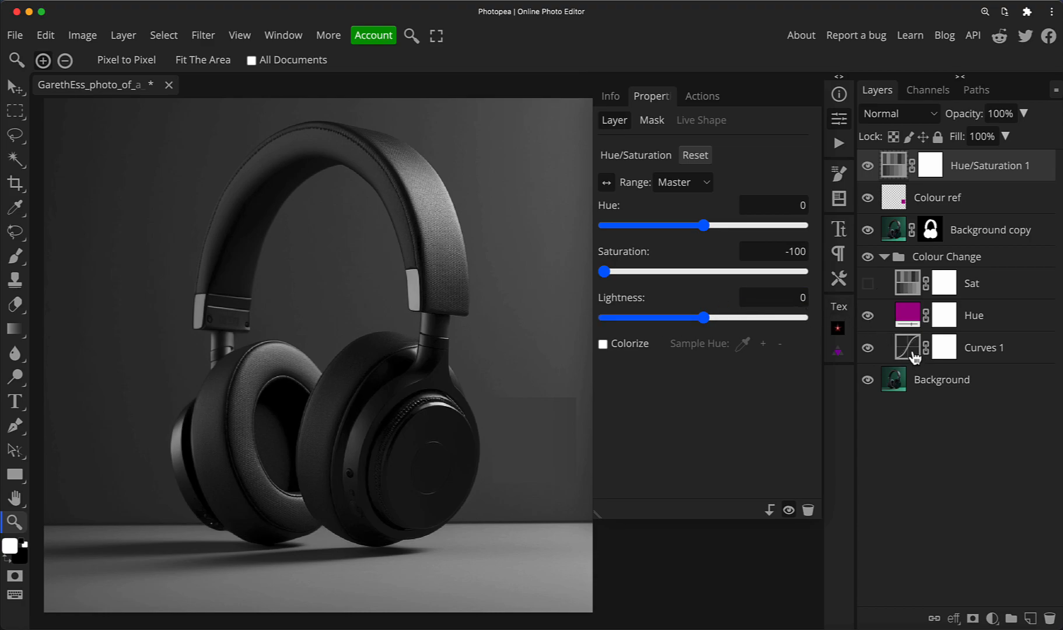
click(984, 347)
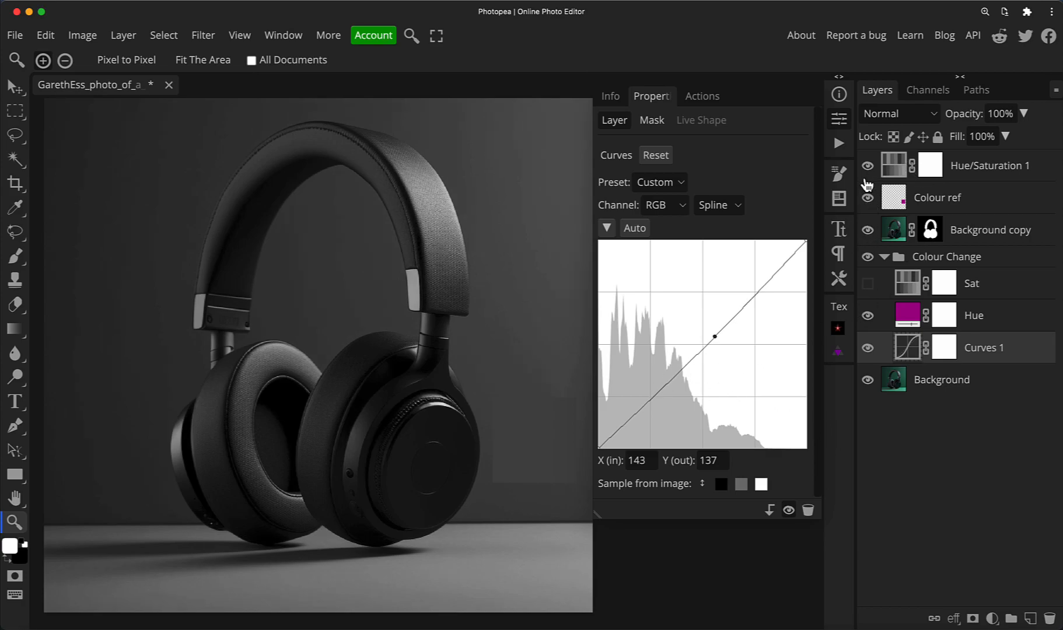
Step: Delete the greyscale preview layer and make the Sat layer visible again
click(894, 164)
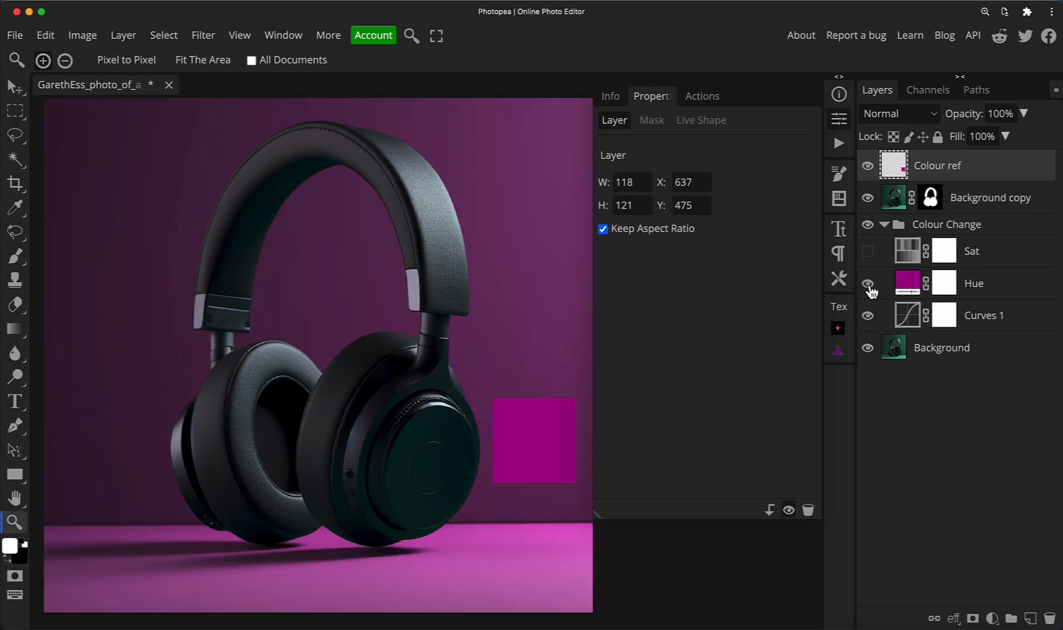
click(867, 283)
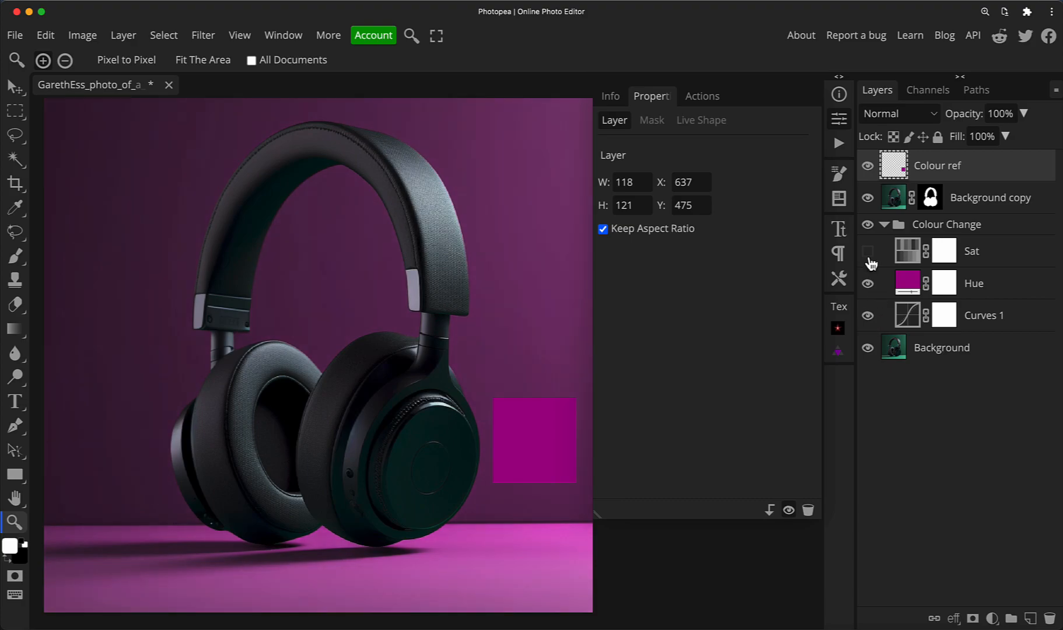
click(907, 251)
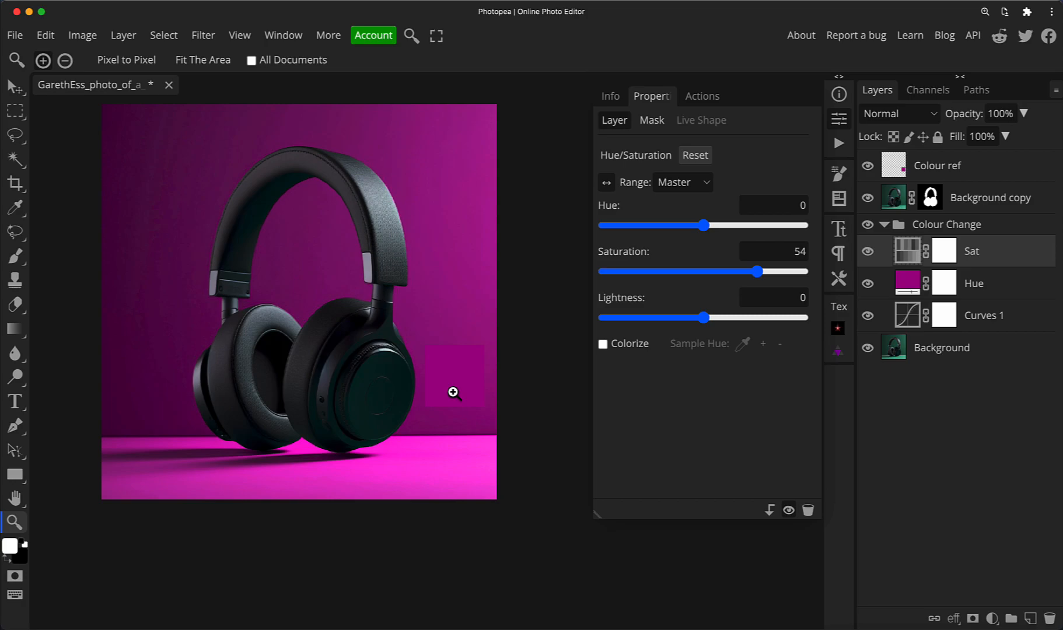
mouse_move(453, 391)
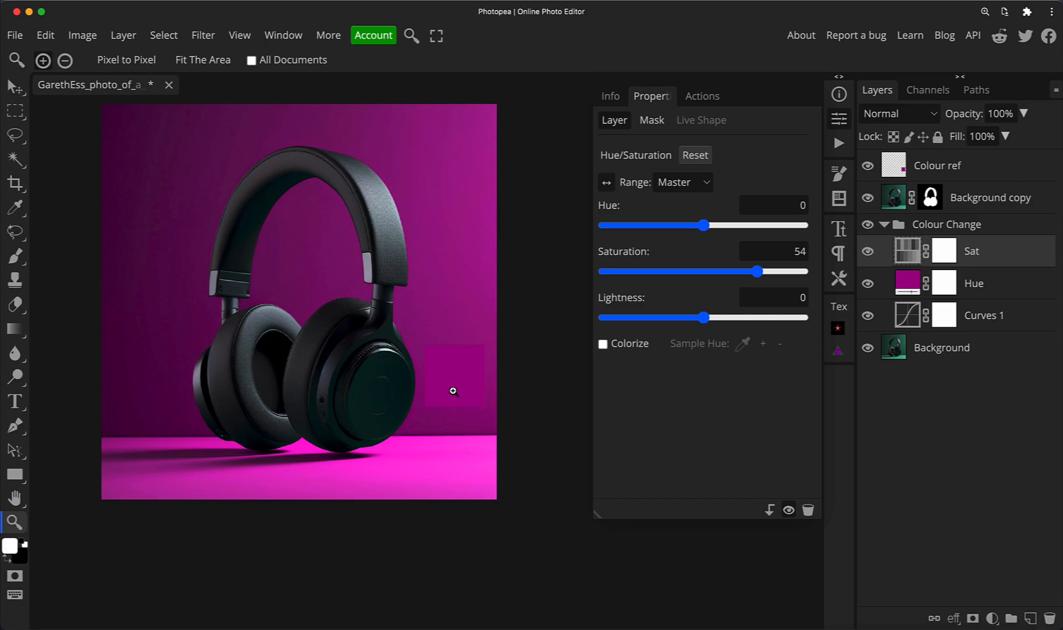
mouse_move(437, 331)
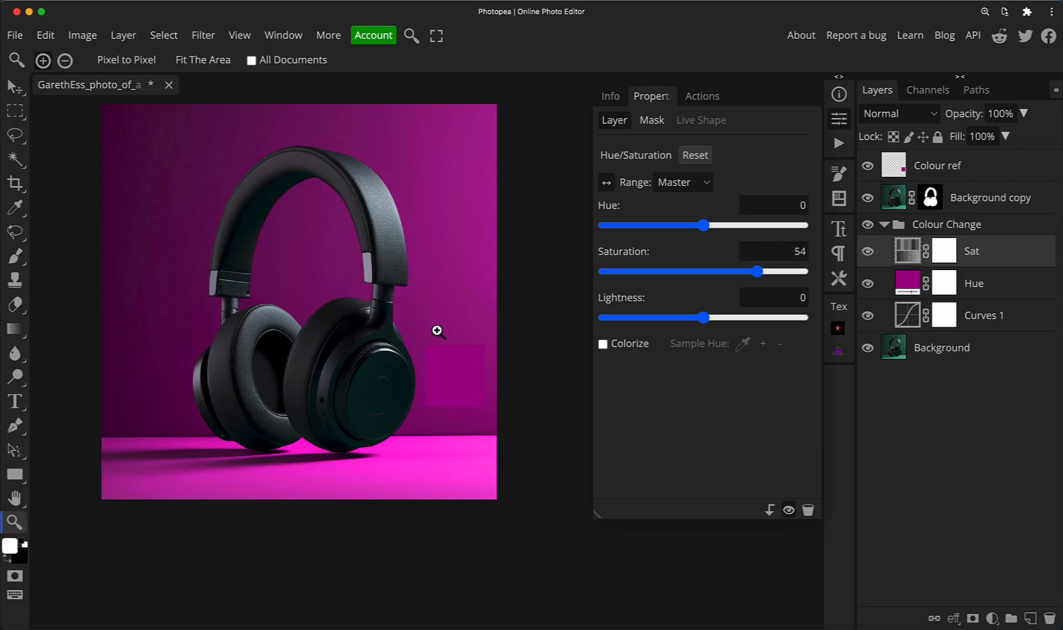
mouse_move(461, 360)
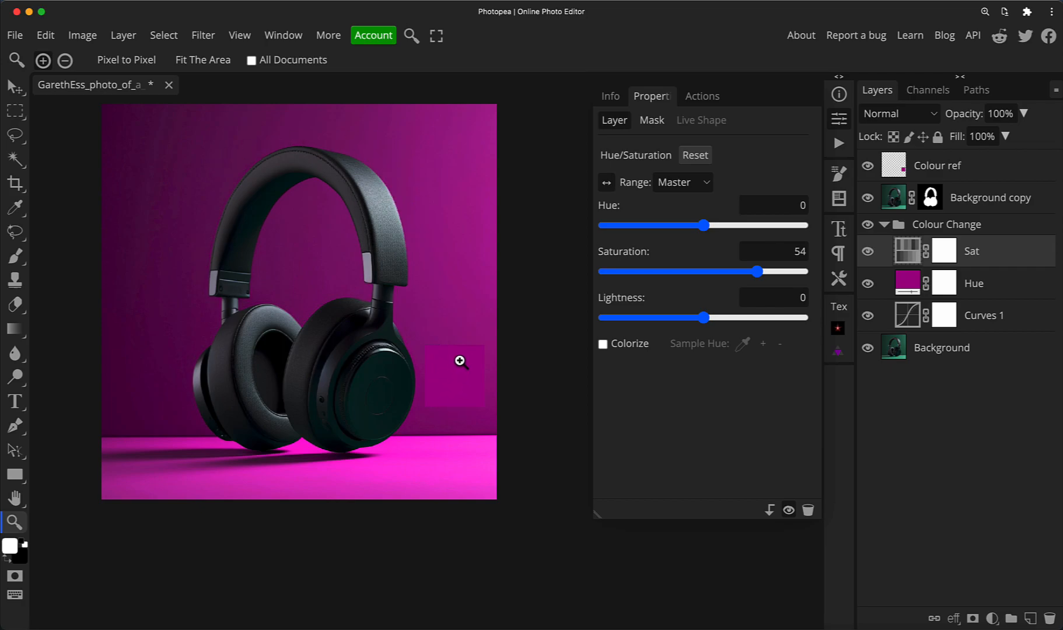
mouse_move(674, 353)
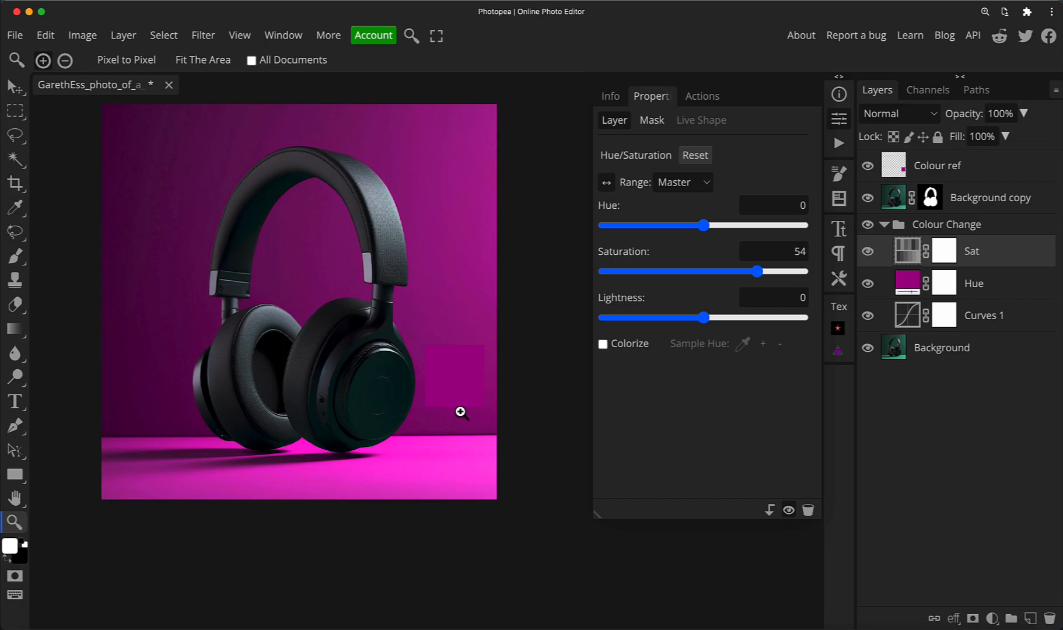
mouse_move(274, 433)
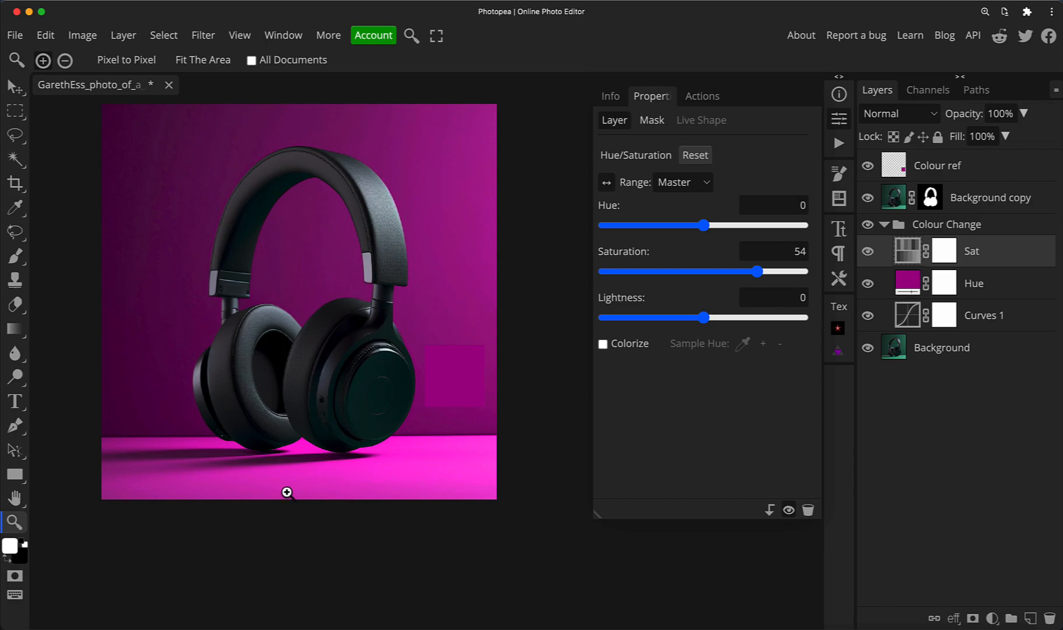
mouse_move(198, 470)
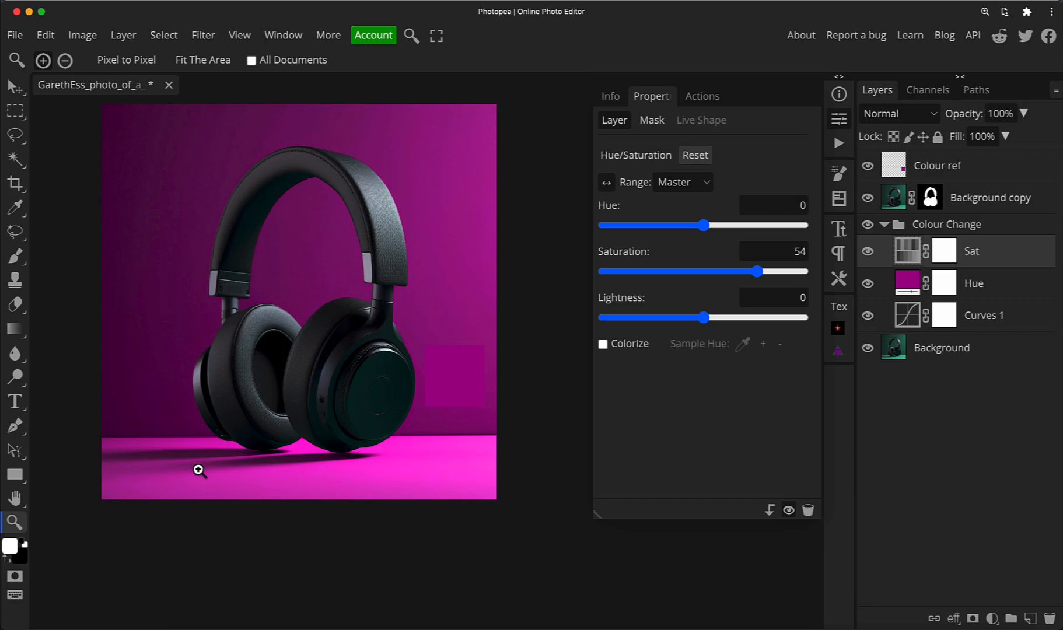
mouse_move(431, 469)
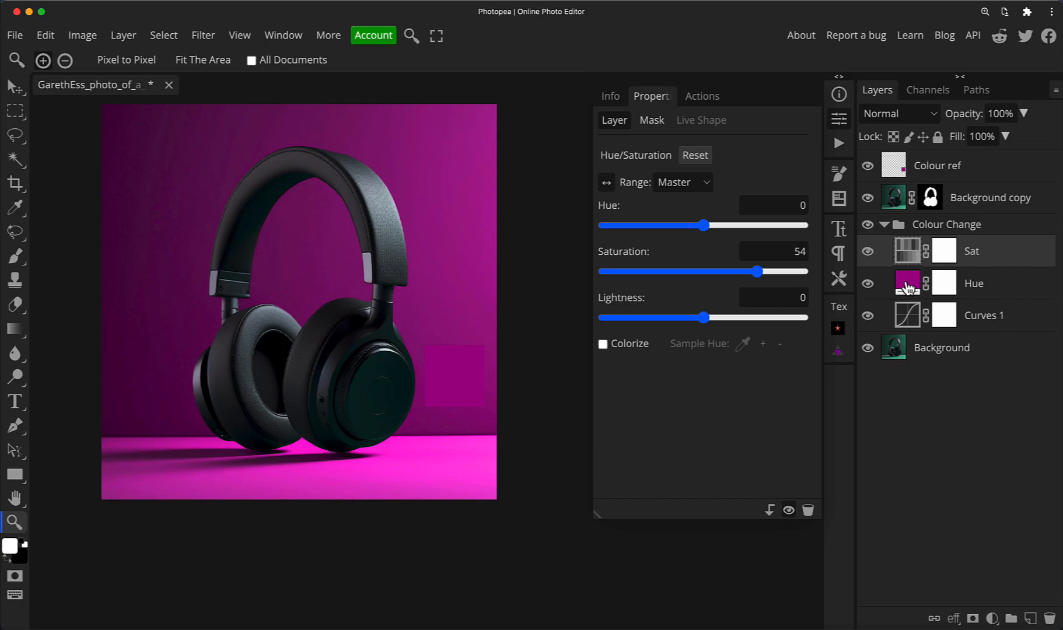
mouse_move(515, 421)
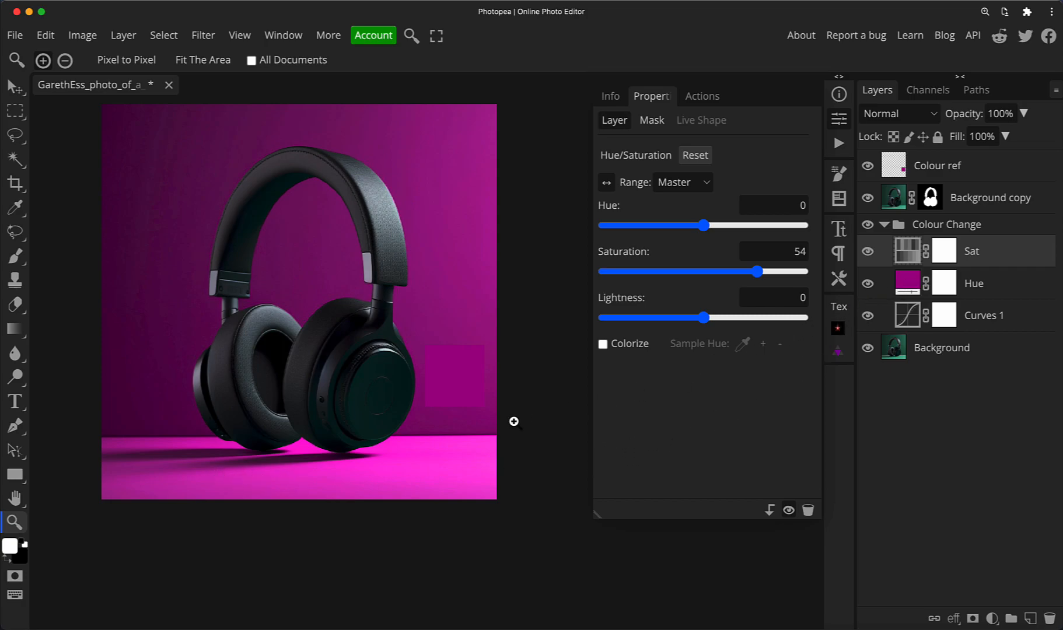
Step: Target the Sat layer's mask and set up a 350 px Brush for painting
click(943, 250)
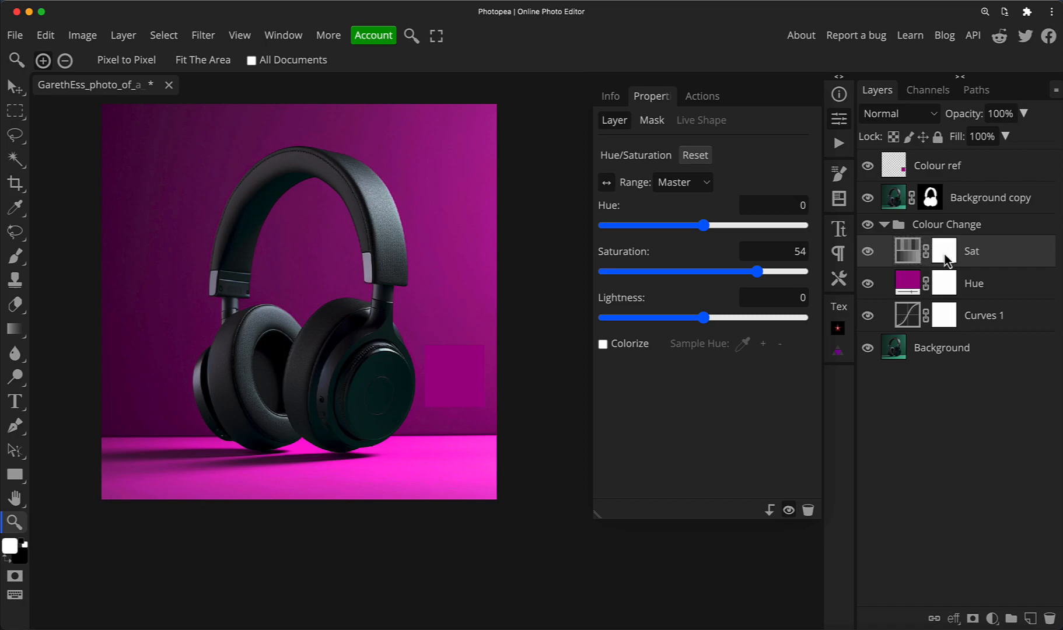
click(14, 255)
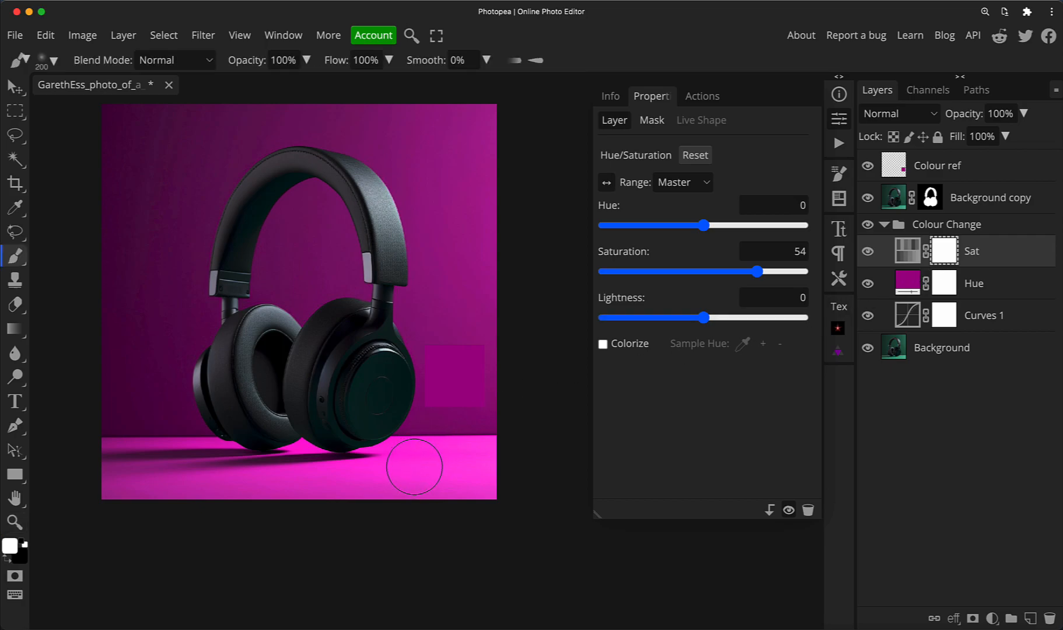
mouse_move(323, 472)
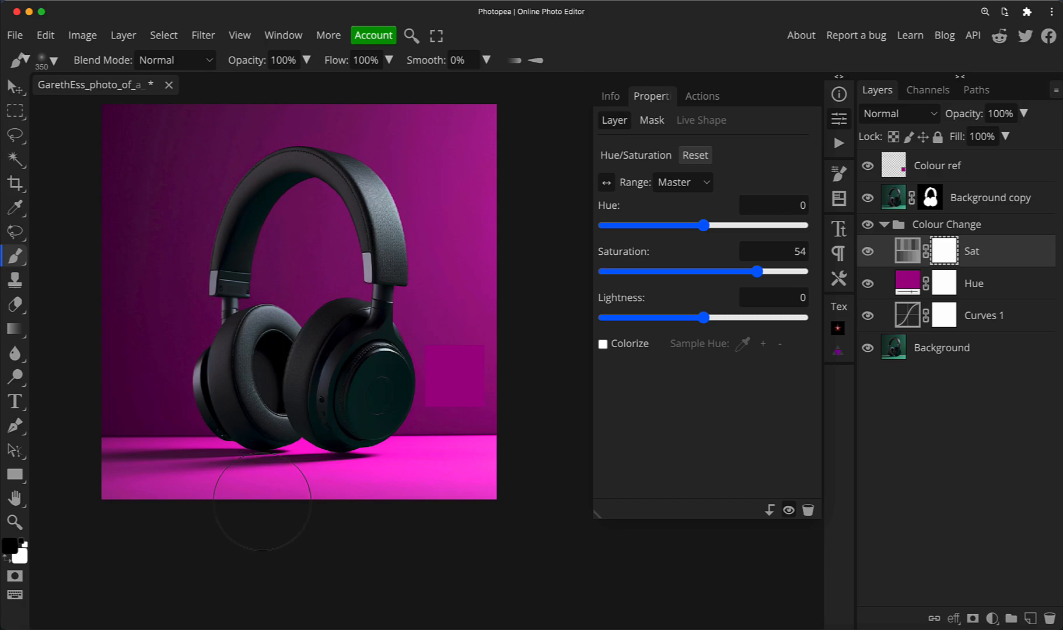
click(283, 60)
text(20)
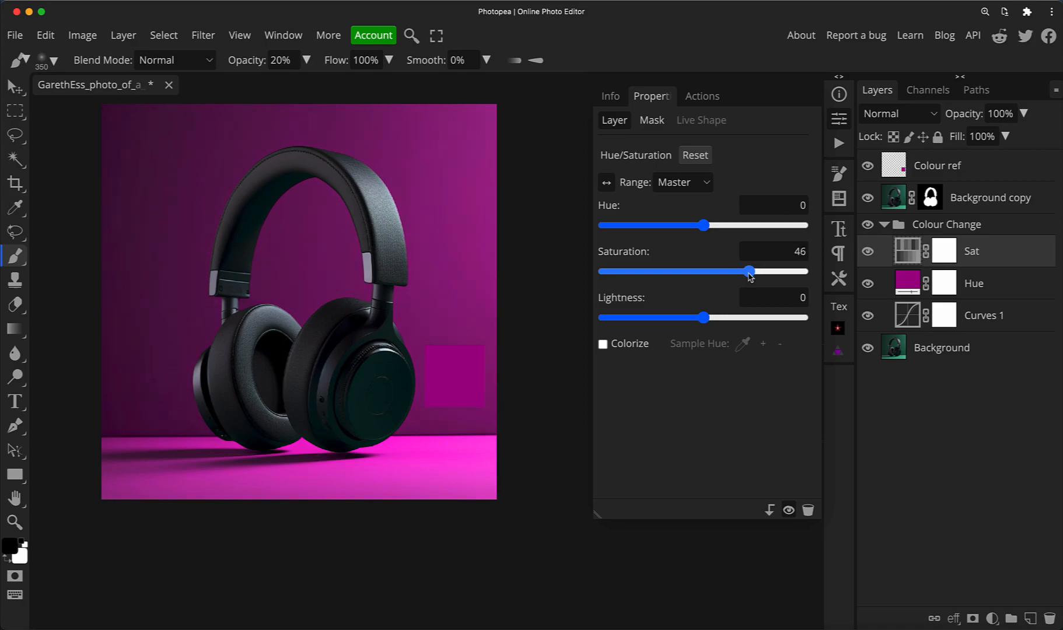
mouse_move(753, 283)
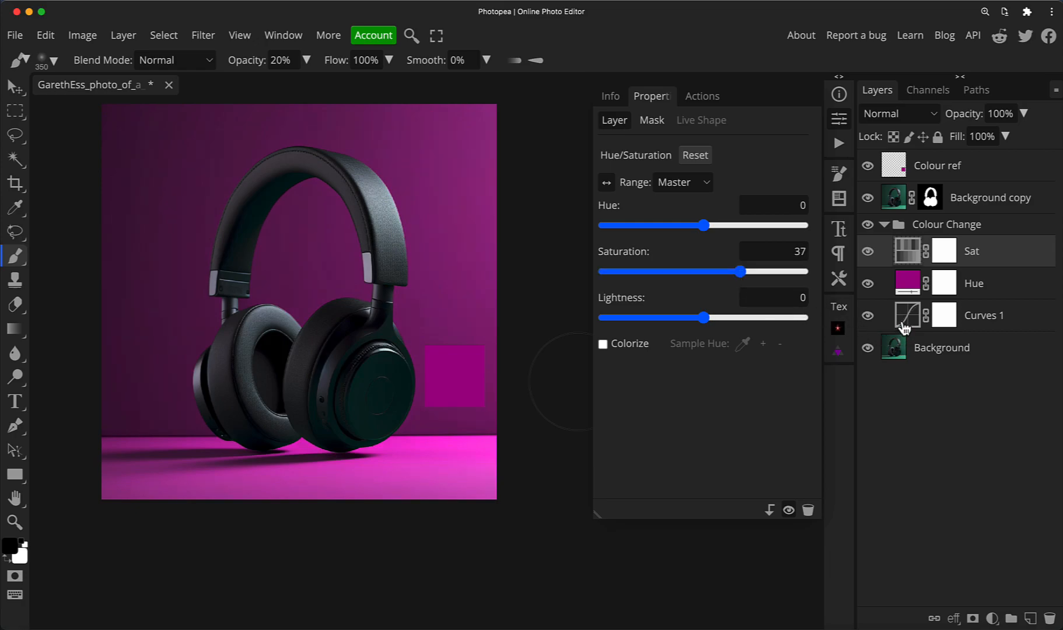
mouse_move(902, 325)
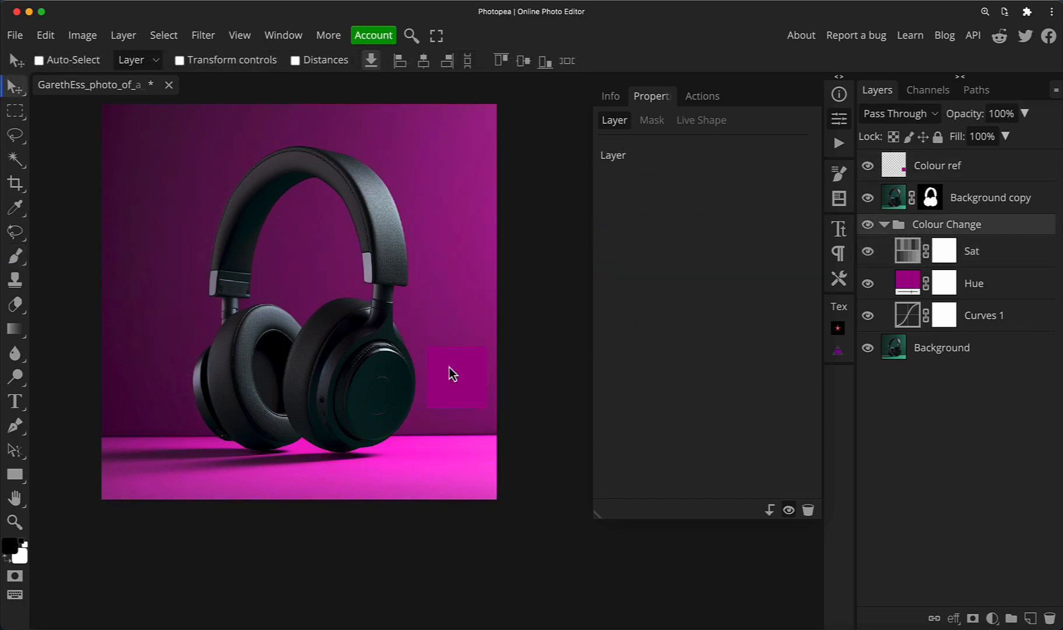
mouse_move(375, 400)
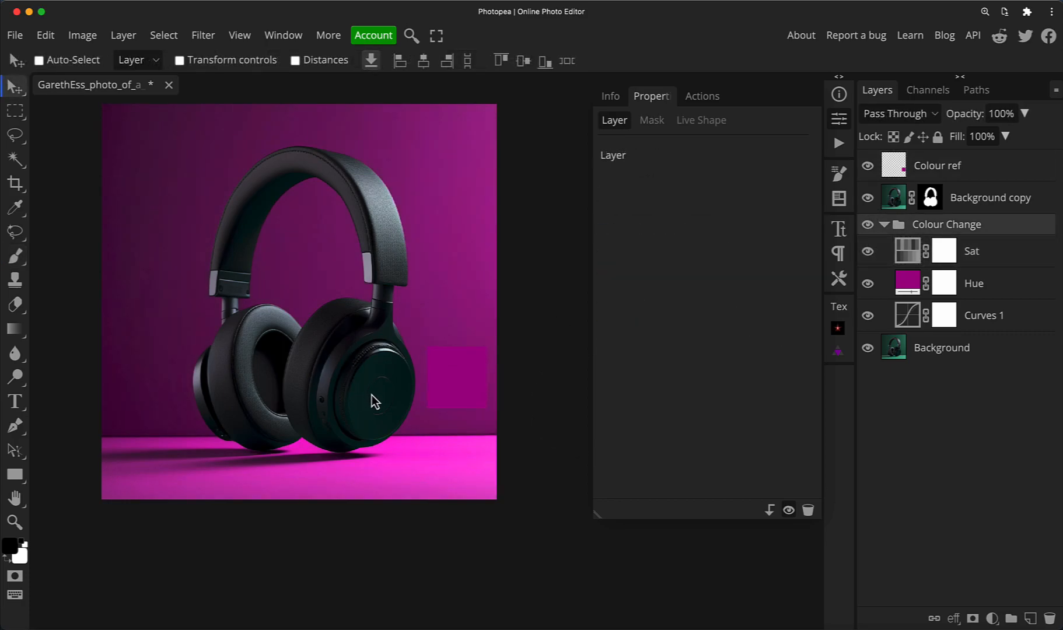
Step: Zoom in on the headphones to inspect their green tint
click(15, 523)
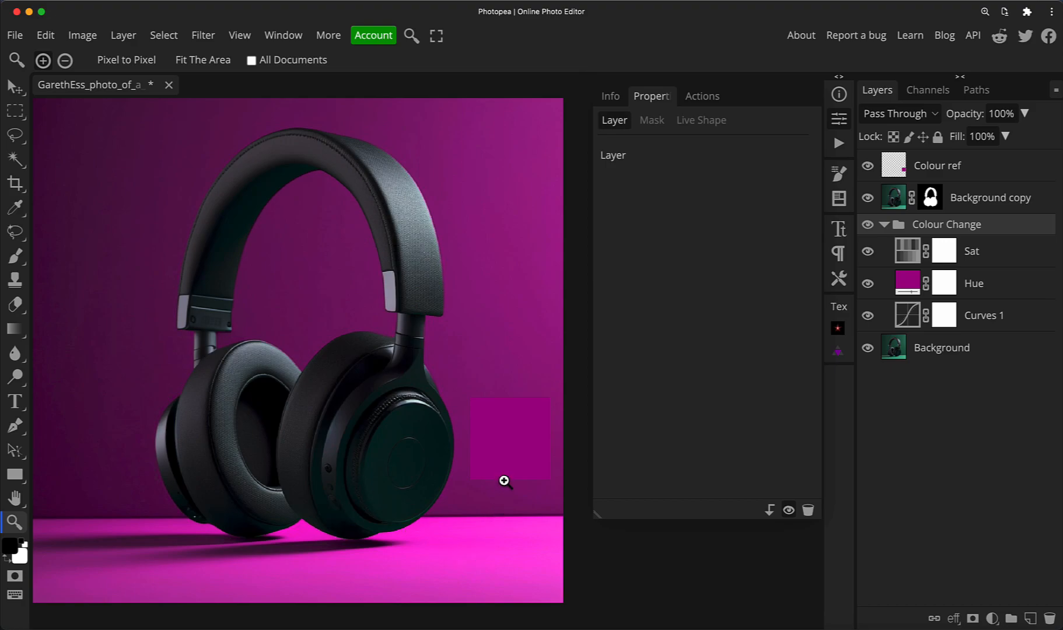
mouse_move(306, 406)
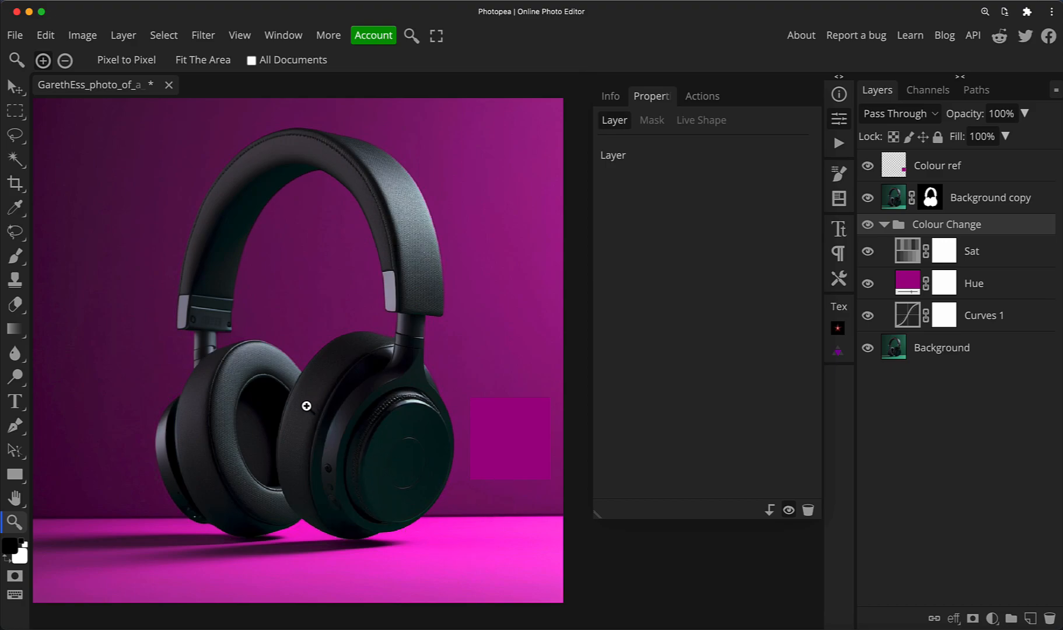
mouse_move(416, 458)
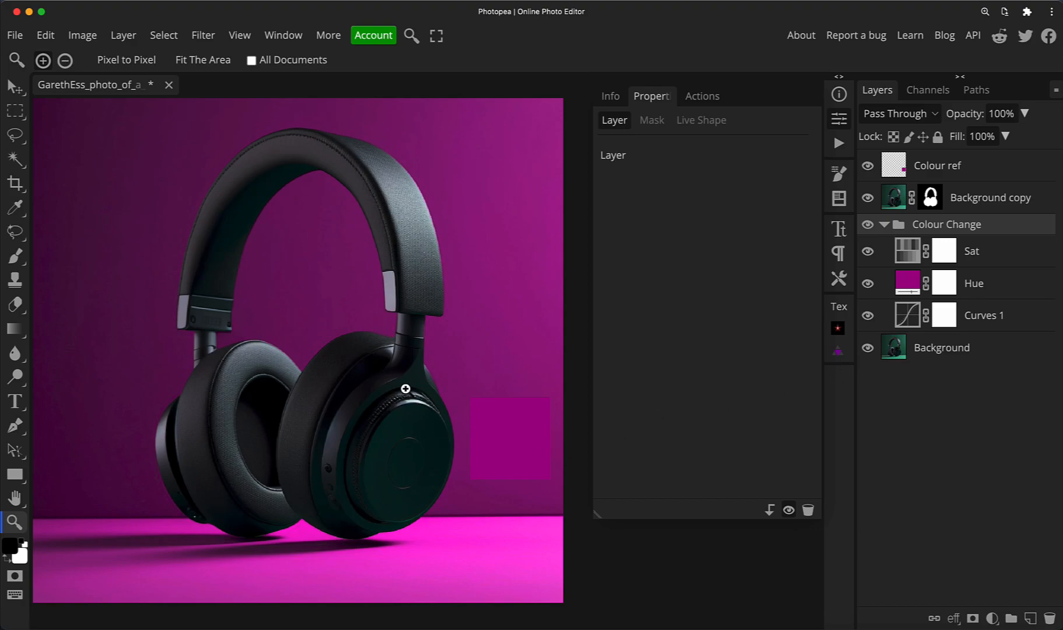
mouse_move(396, 454)
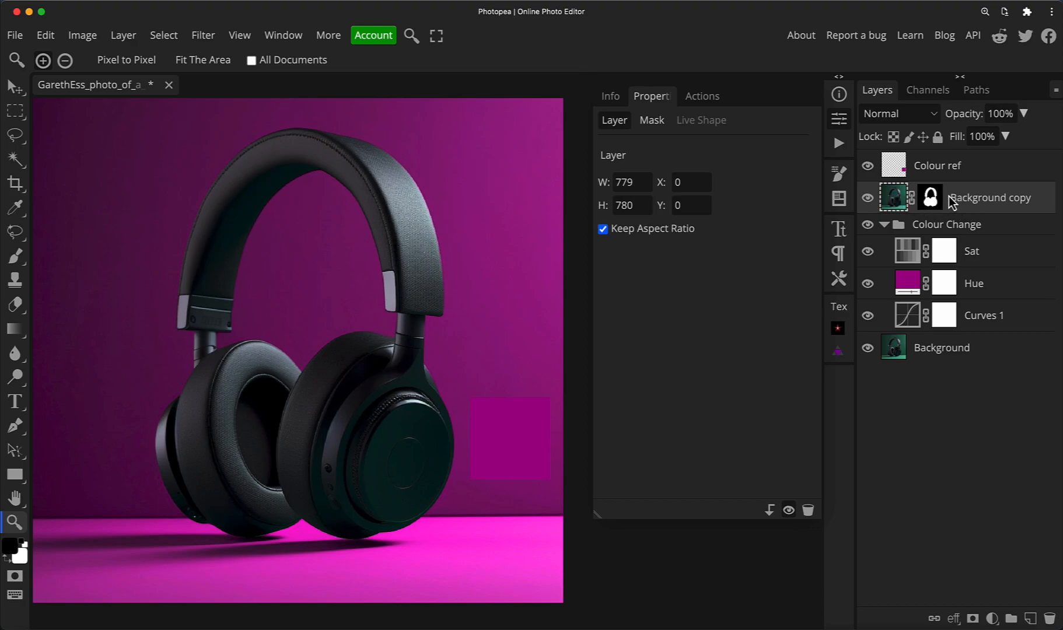
Step: Add a Hue/Saturation layer clipped to Background copy and pick the on-image adjustment tool
click(992, 618)
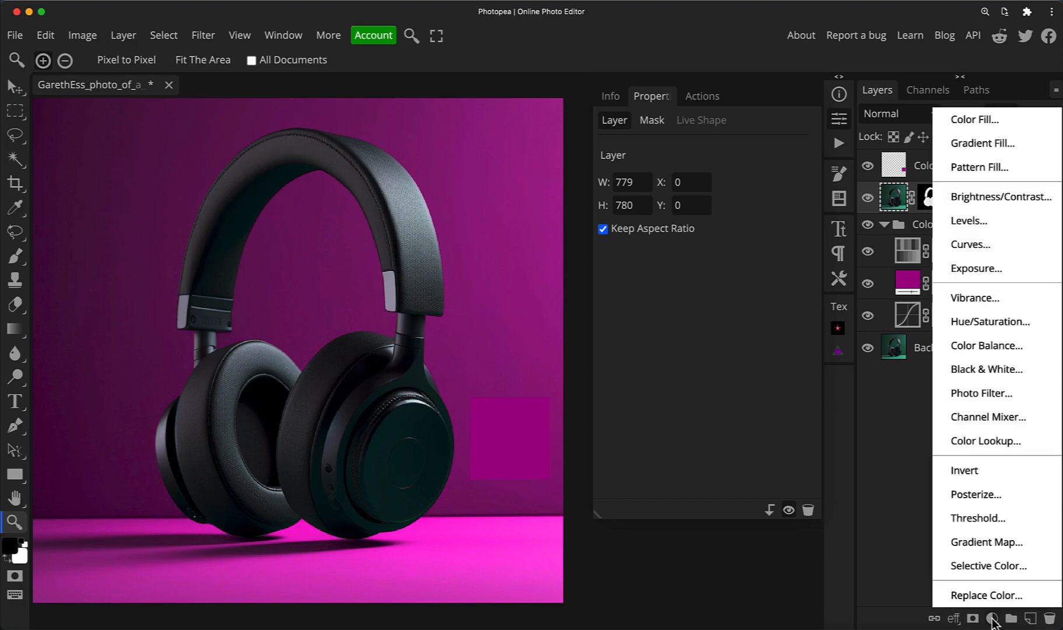
mouse_move(990, 321)
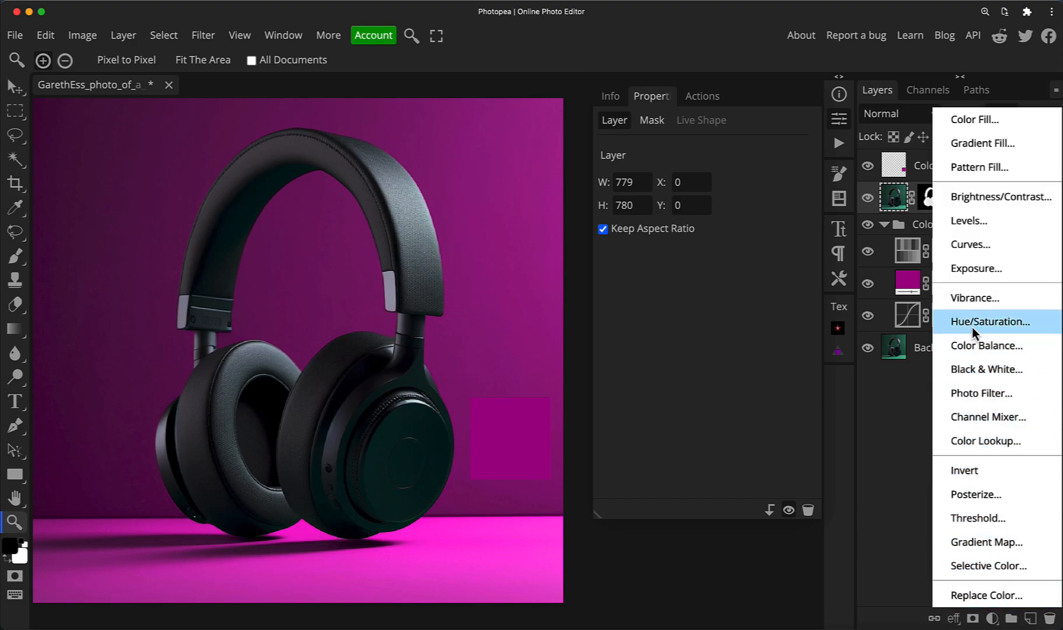
click(986, 321)
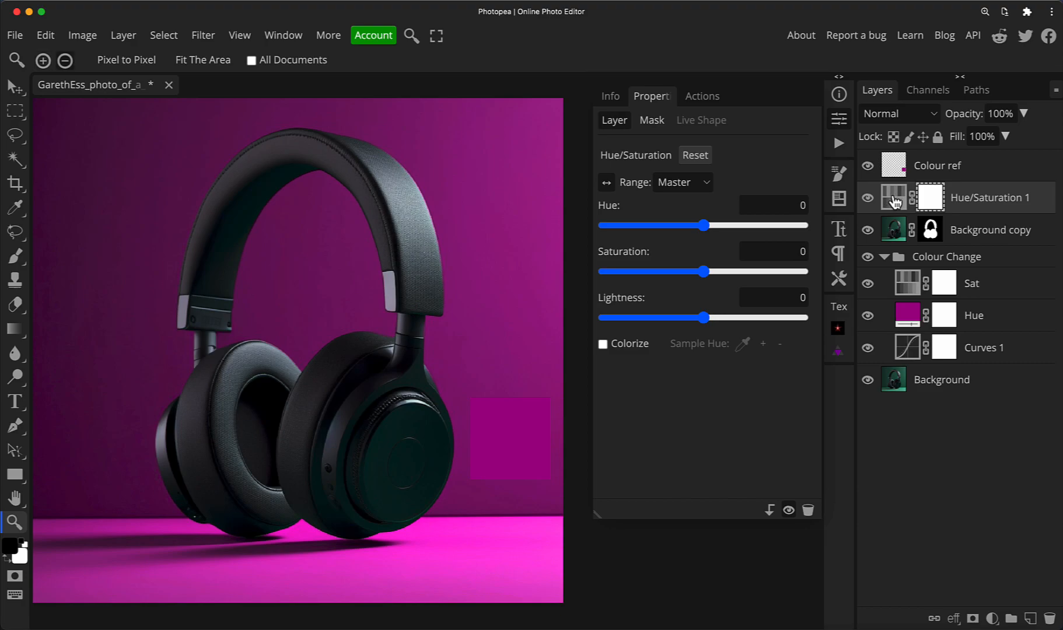
click(895, 198)
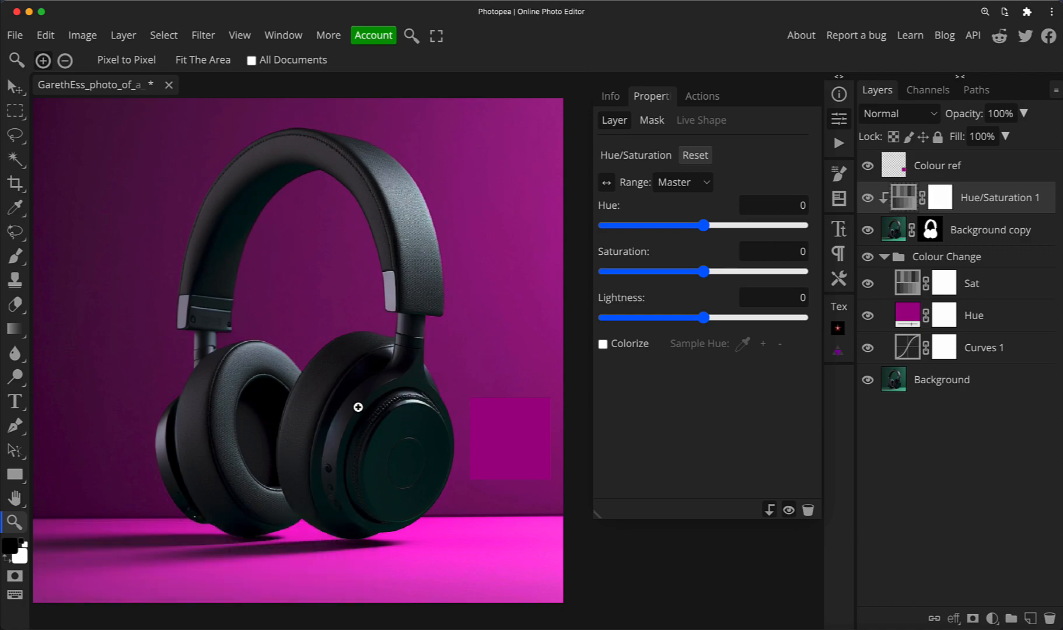
click(9, 85)
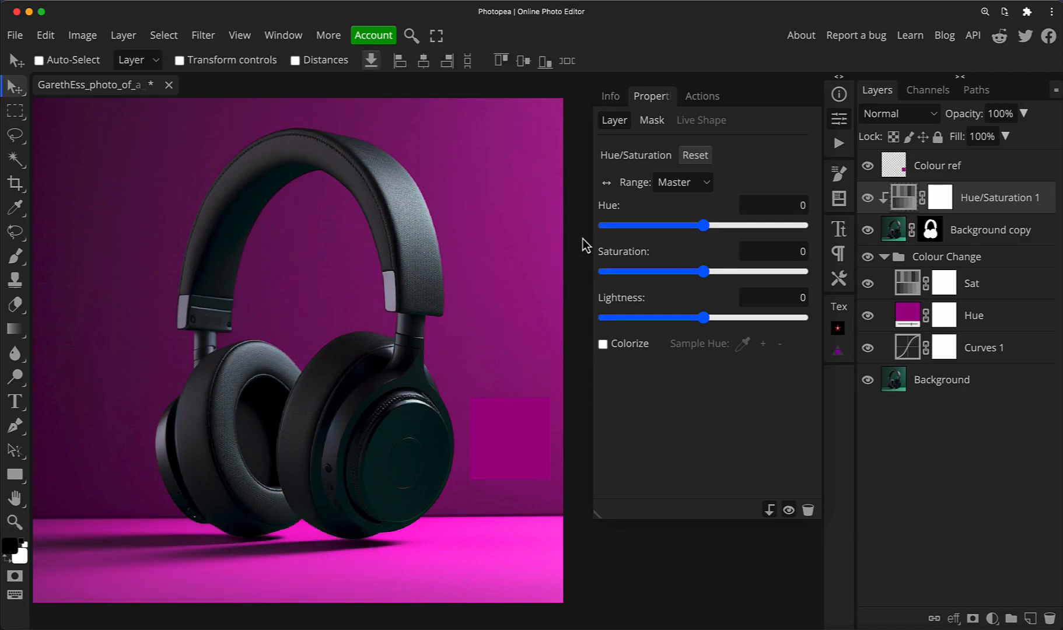
mouse_move(607, 193)
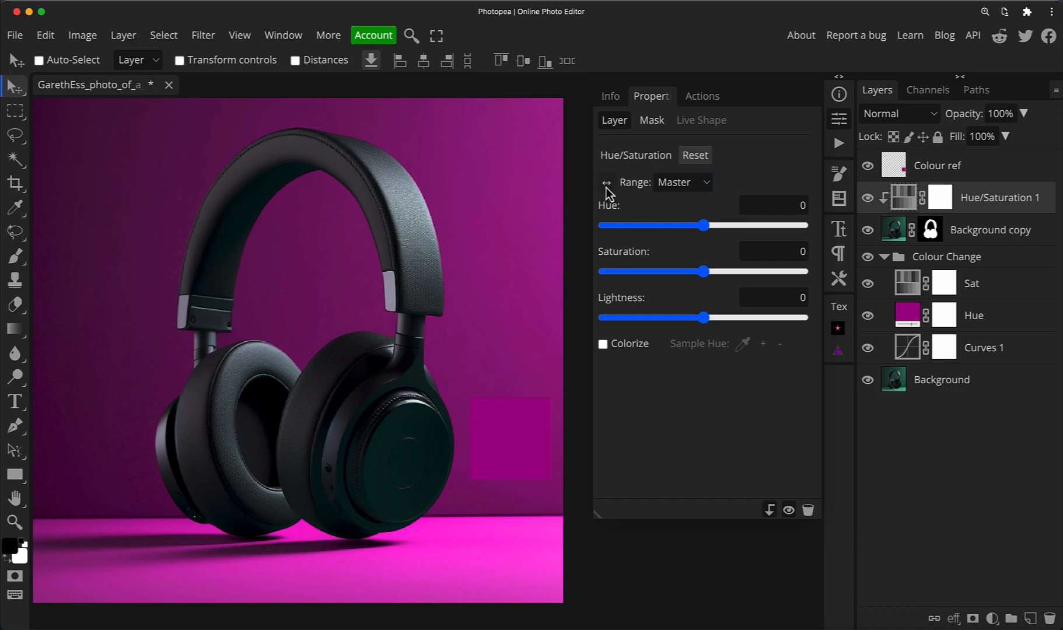
mouse_move(607, 196)
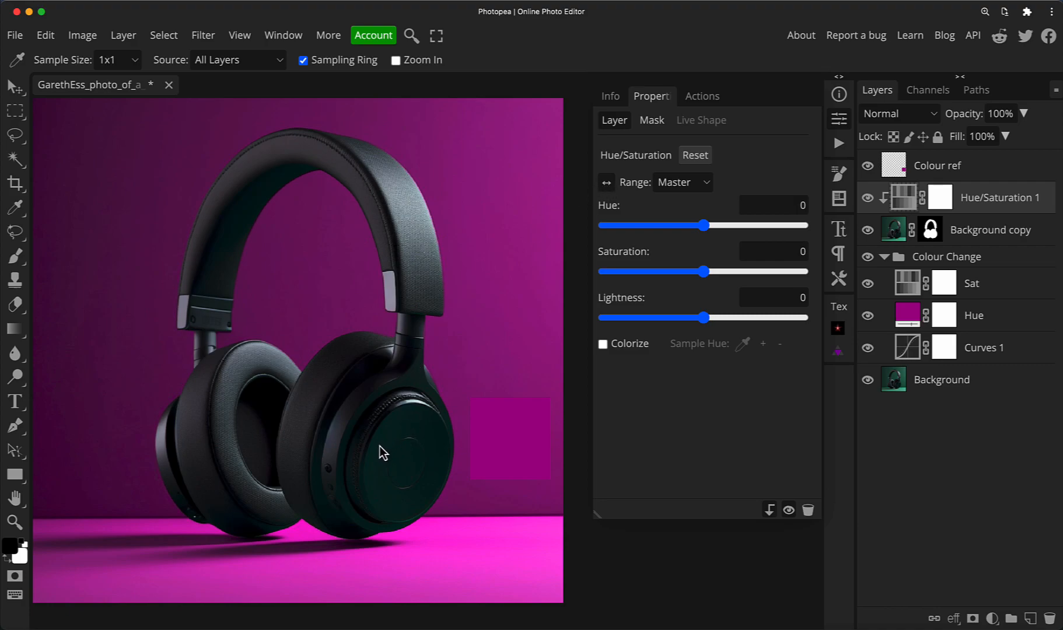
Step: Sample the ear cup to target Cyans, shift hue to 131 and saturation to -59, then compare
click(683, 182)
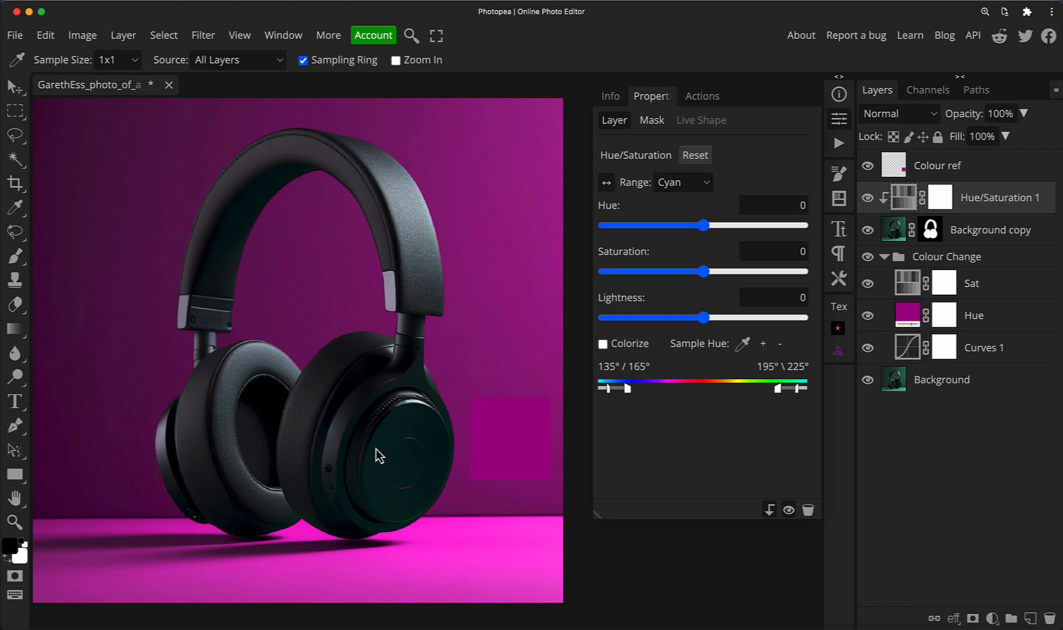
mouse_move(716, 243)
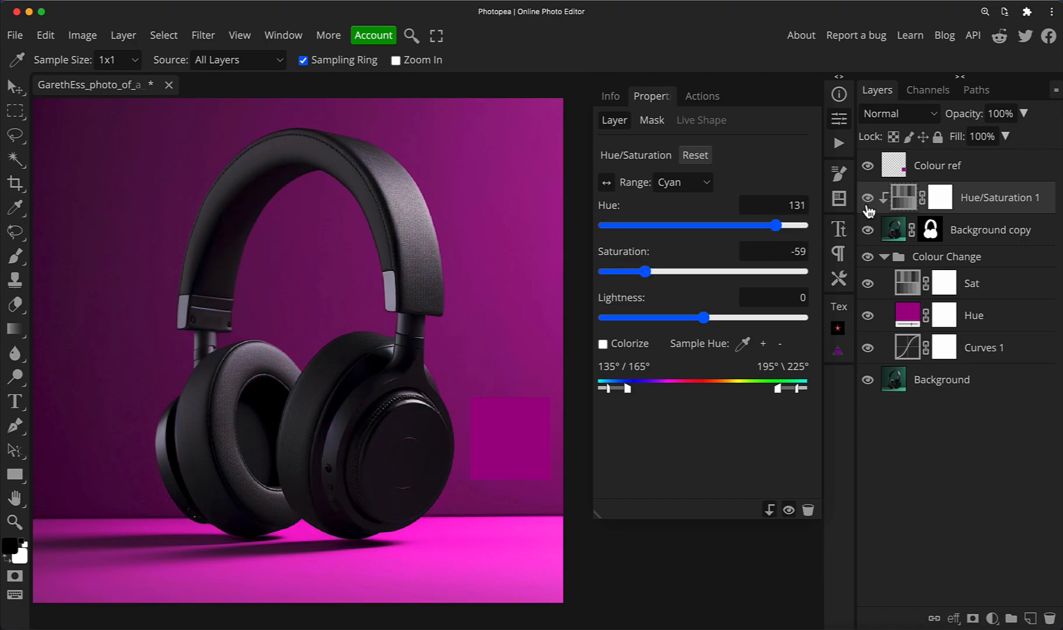
click(867, 197)
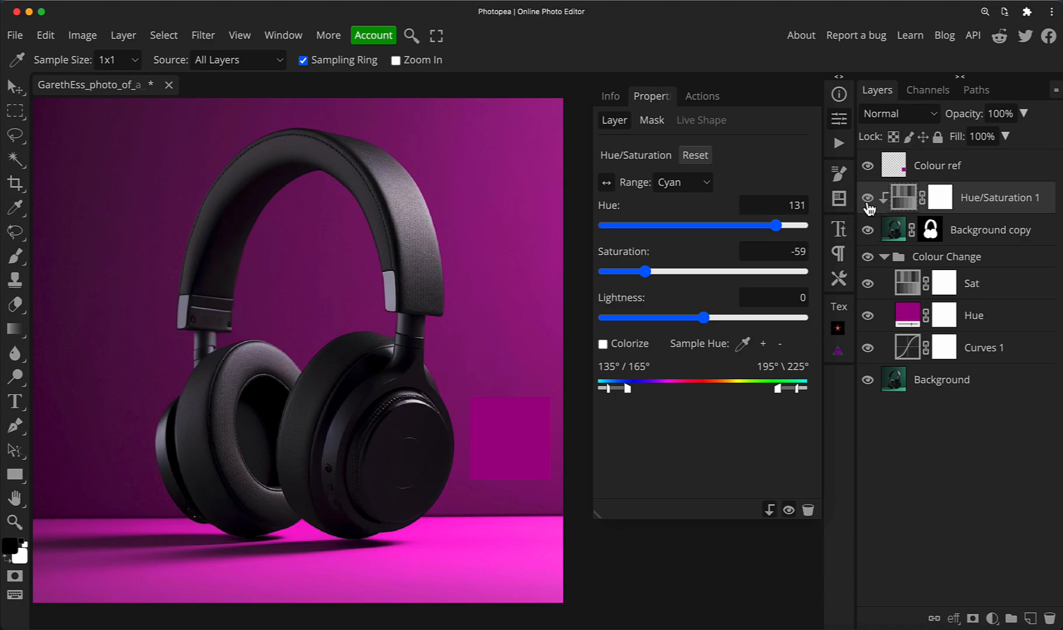